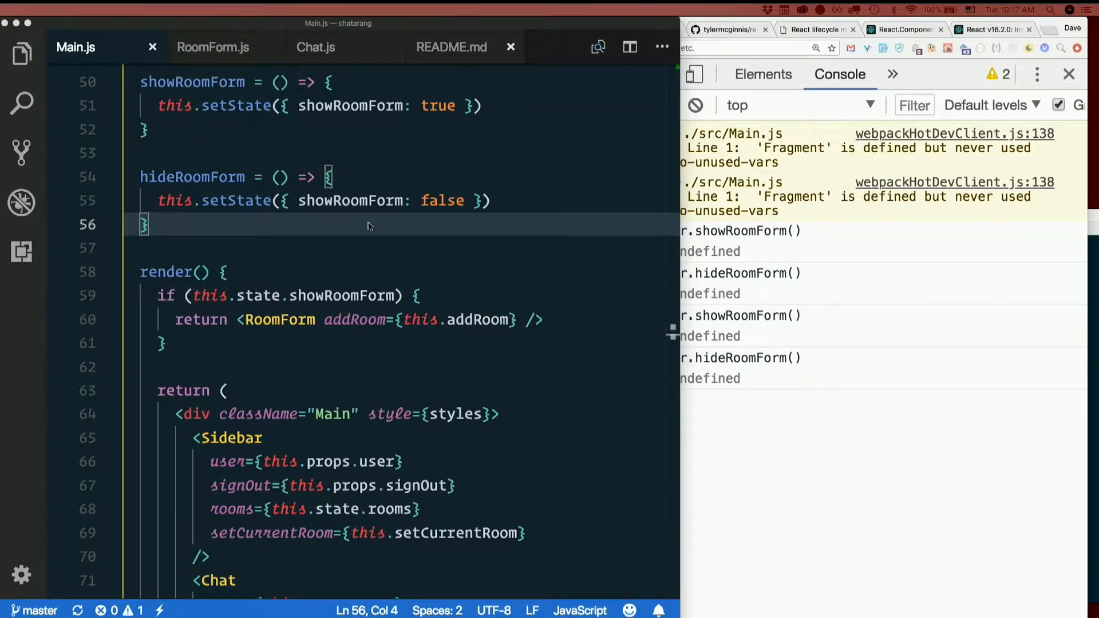
Begin a new showRoomForm prop line after the last Sidebar prop in Main.js.
scroll("down", 3)
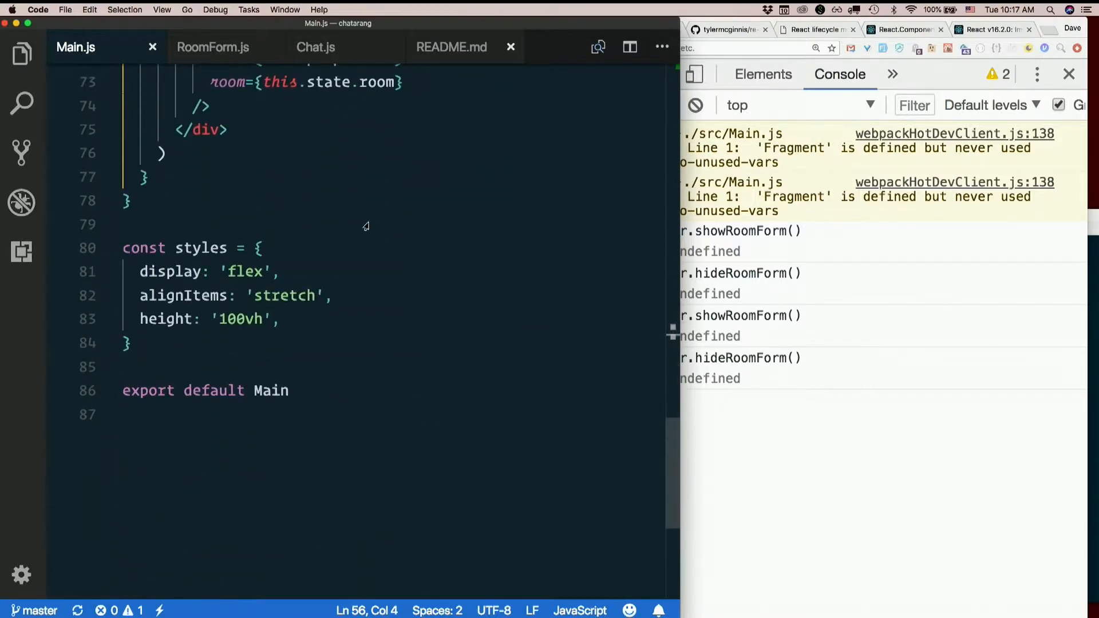
scroll("up", 3)
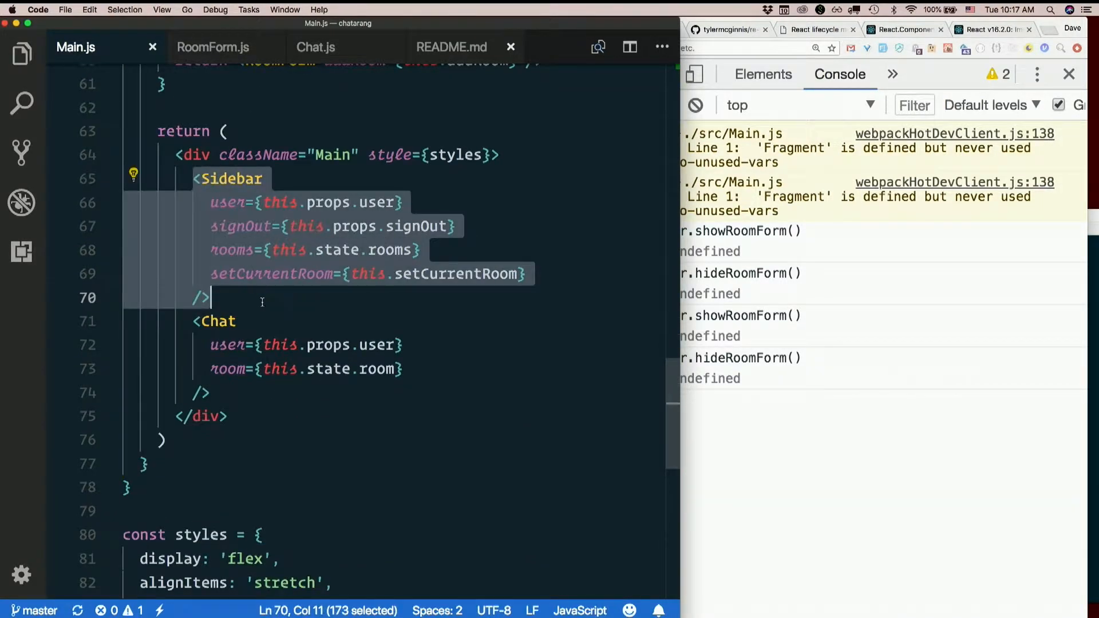
left_click(260, 298)
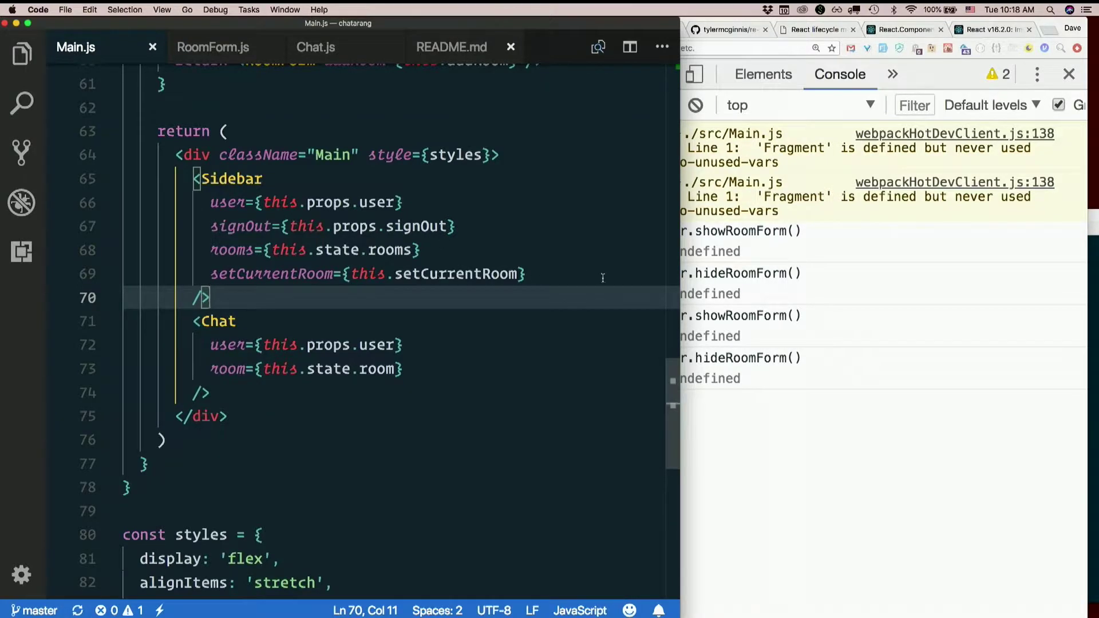
key("Return")
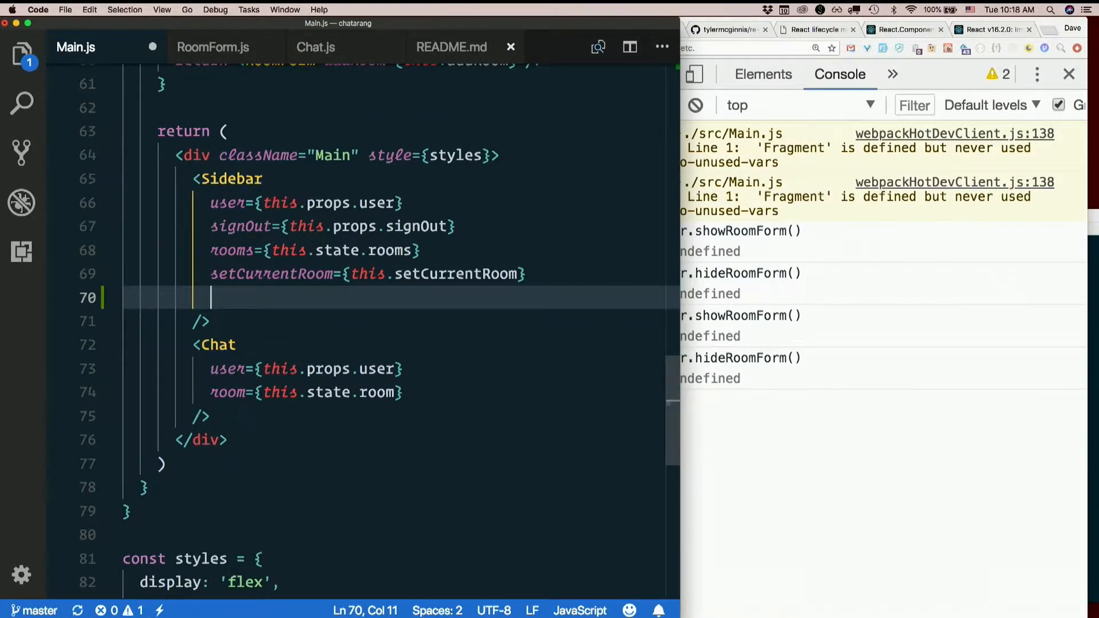
type("showRo")
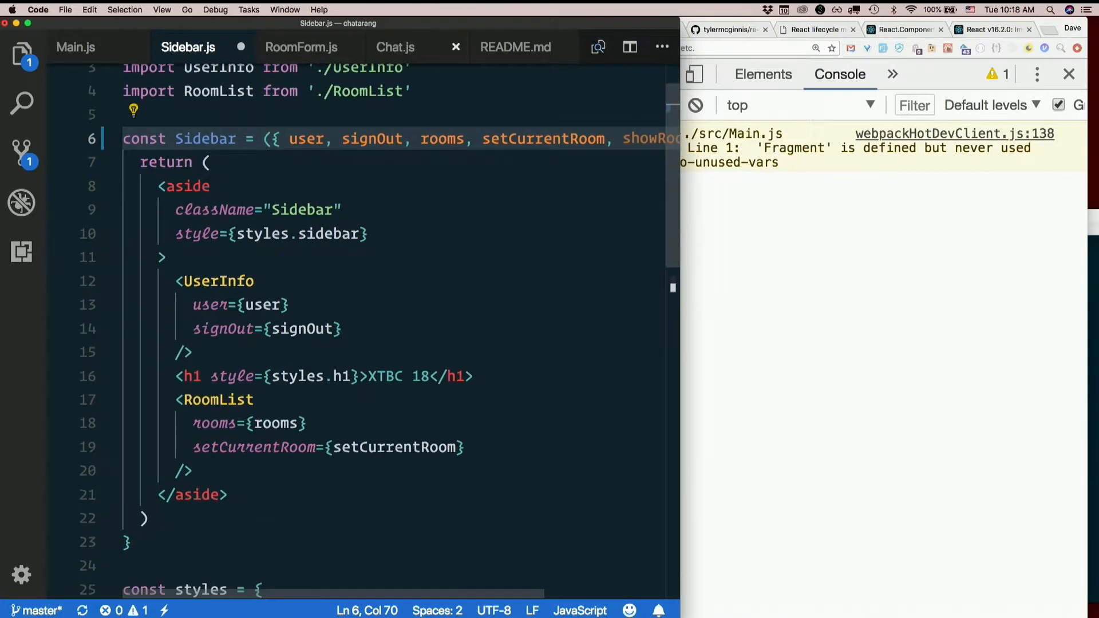
Add showRoomForm={showRoomForm} to the RoomList tag in Sidebar.js and save.
left_click(256, 400)
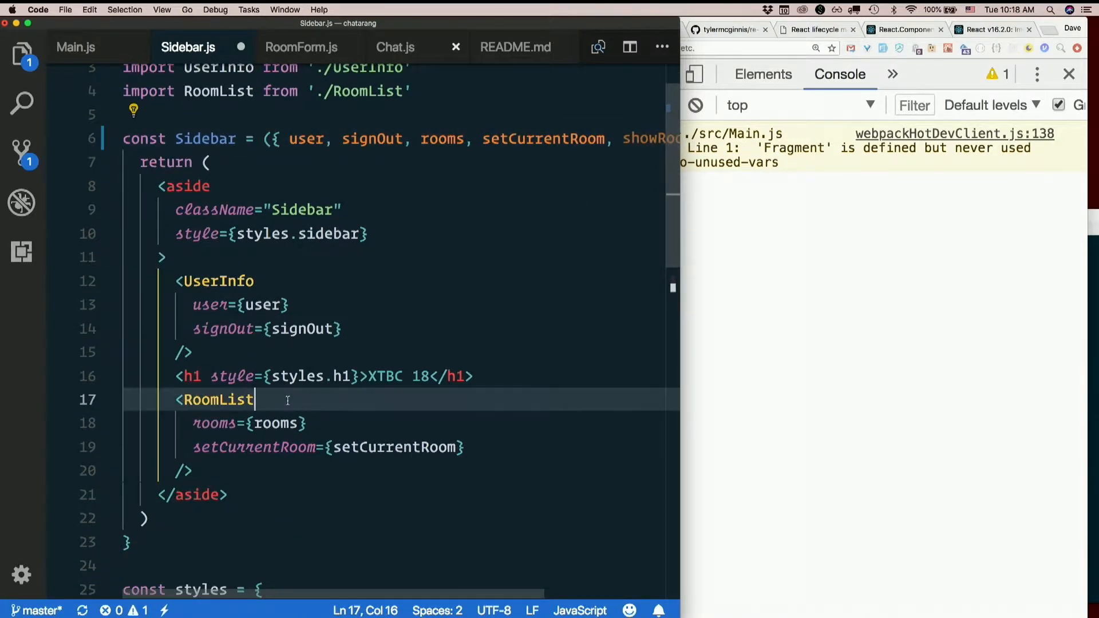
type("showRoomForm=")
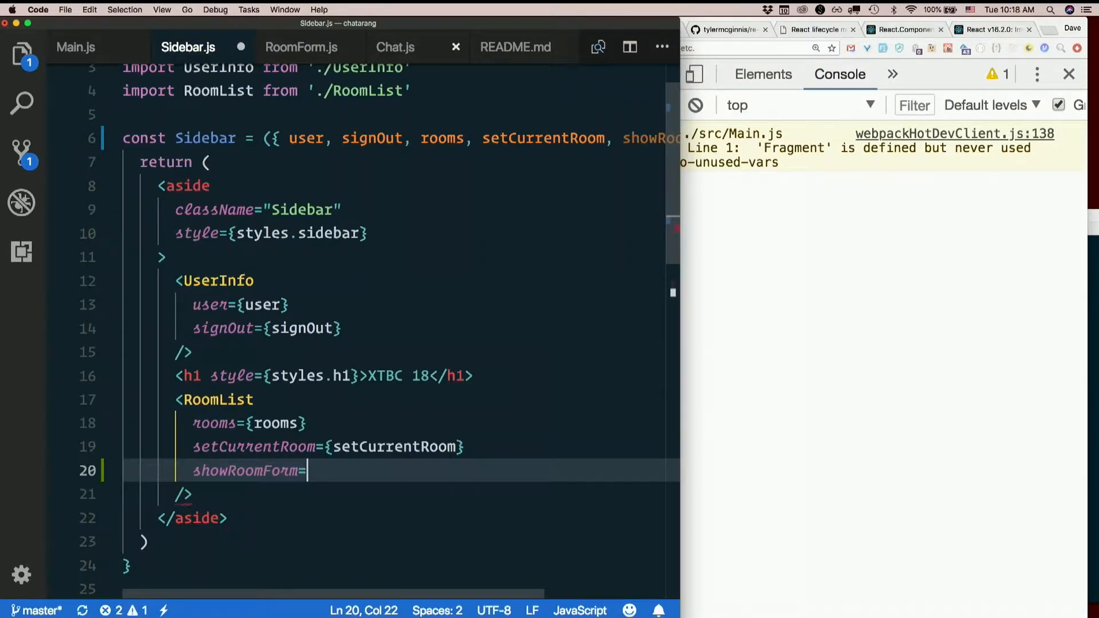
type("{showRoomForm")
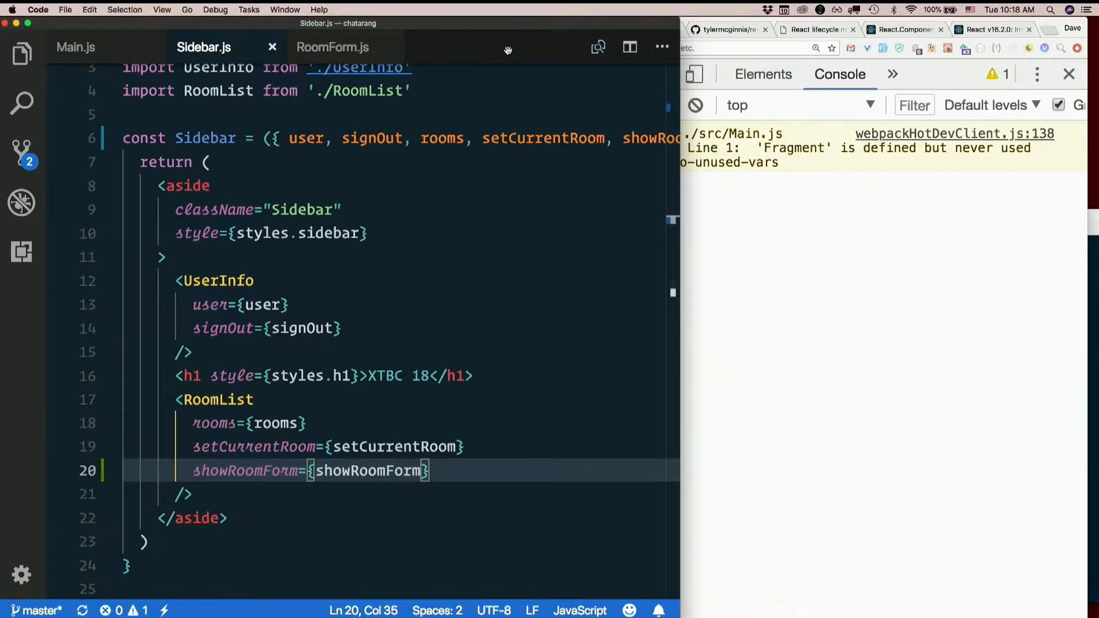
left_click(333, 47)
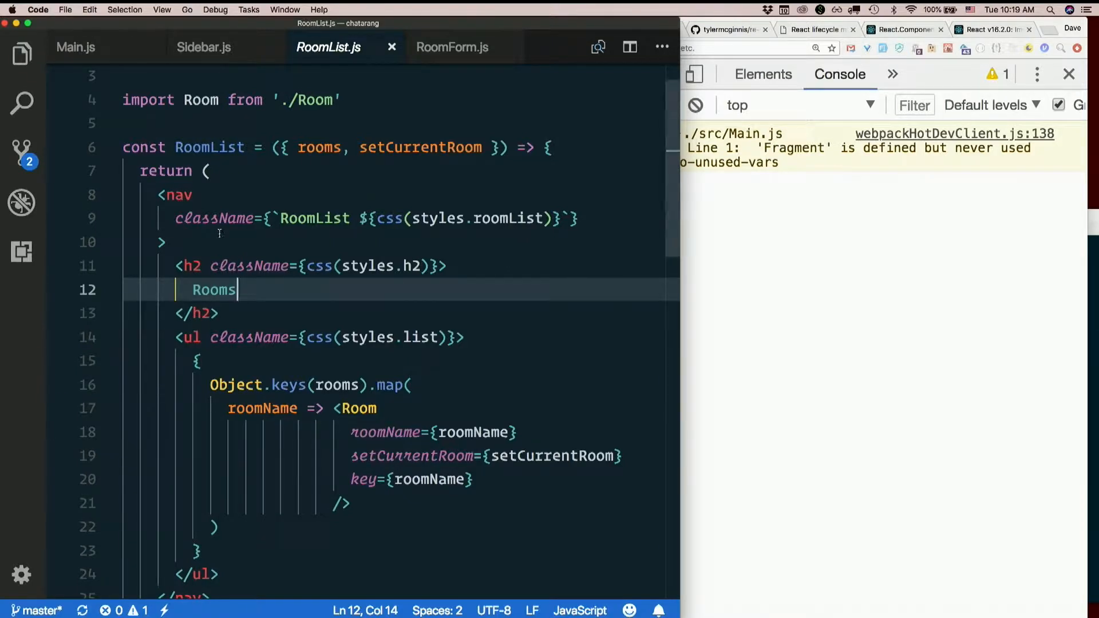
Wrap the Rooms h2 in a div with an empty button beside it in RoomList.js.
left_click(180, 266)
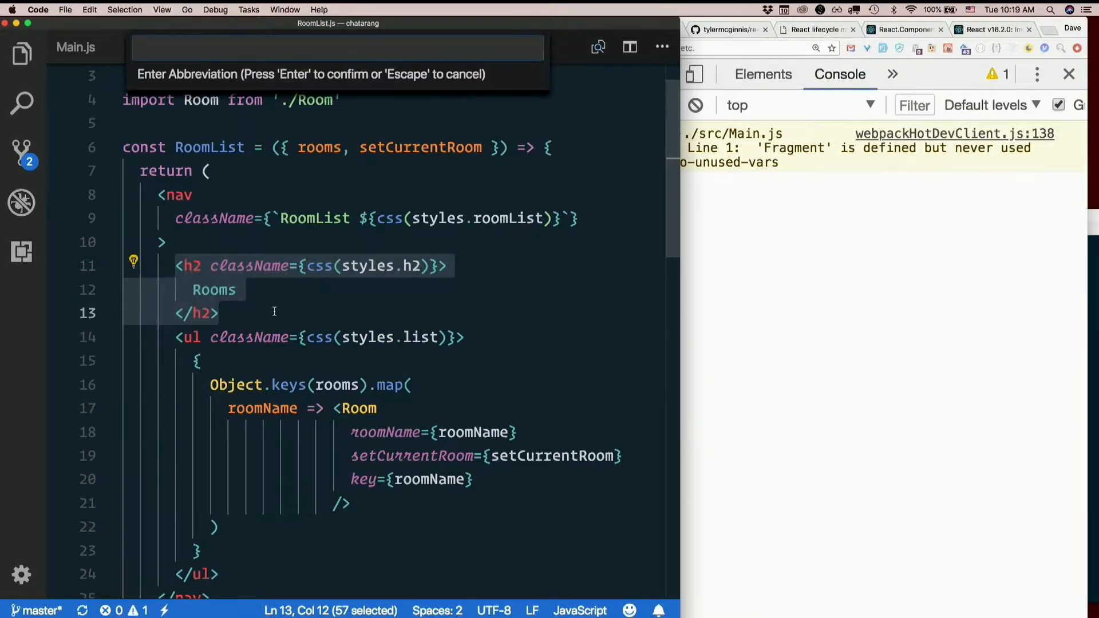
key("Return")
type("<button></button>")
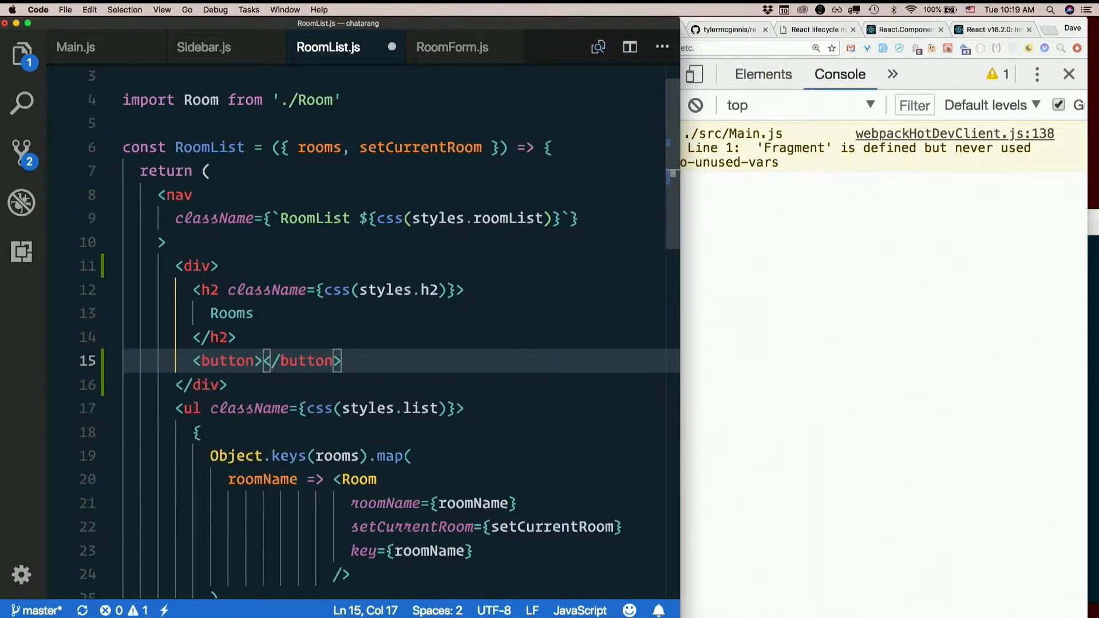
key("enter")
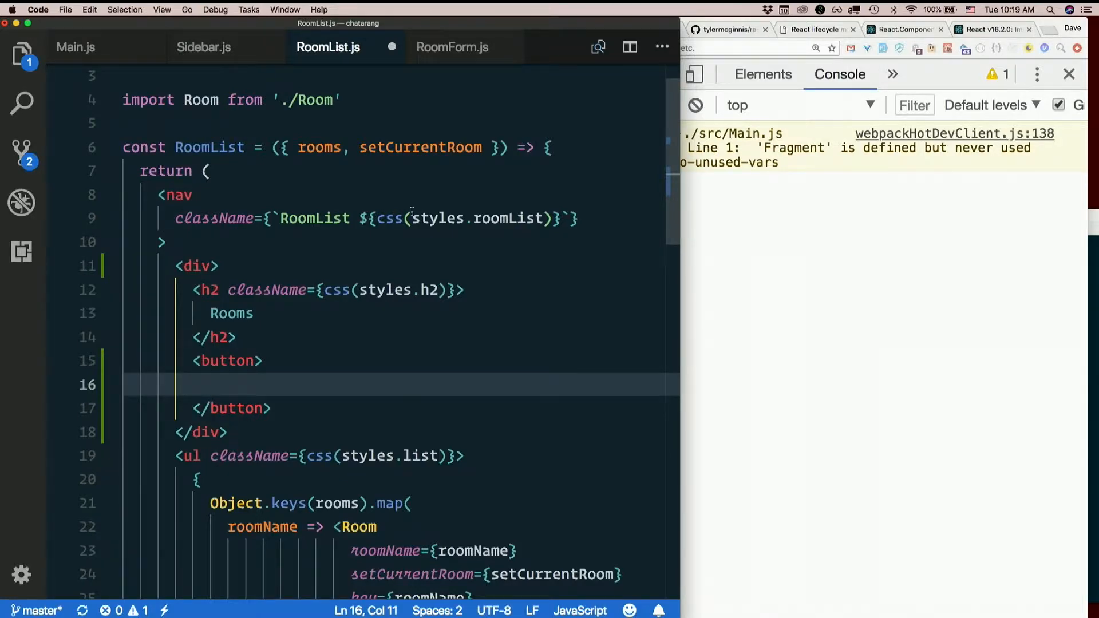
left_click(1028, 30)
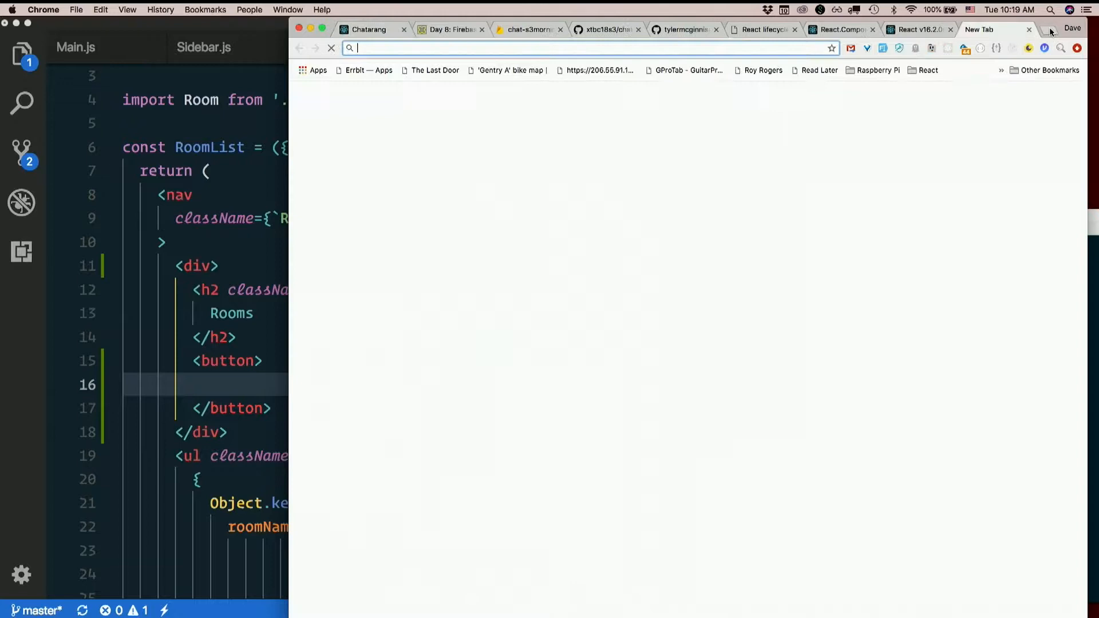
Search fontawesome.com for 'plus' and copy the plus-circle icon's HTML snippet.
type("fontawesome.com/icons?d=gallery&m=free")
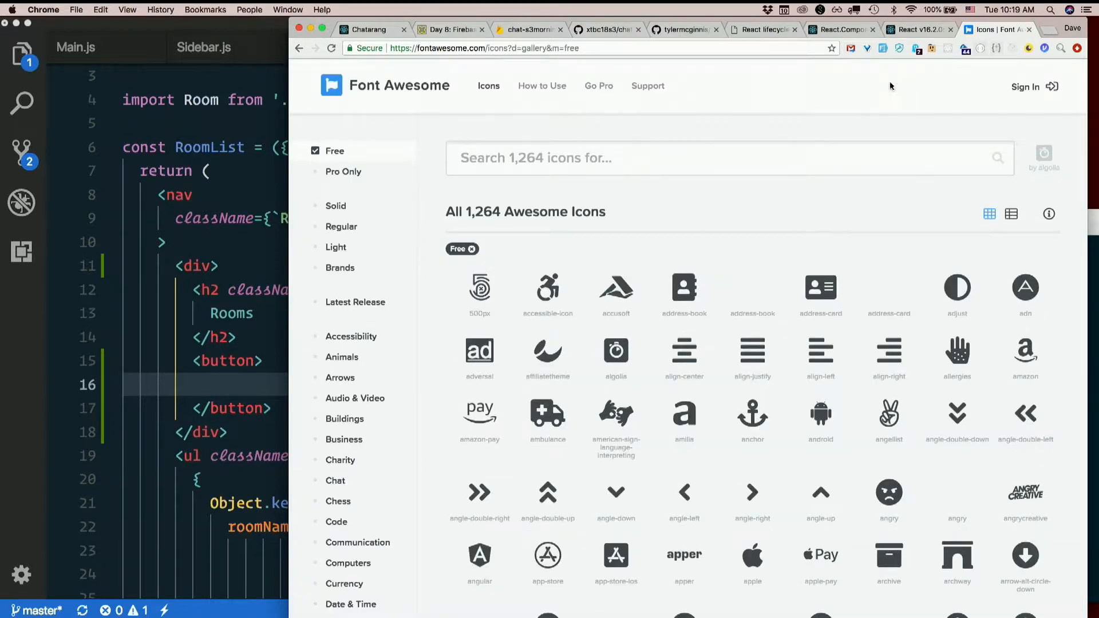
type("plus")
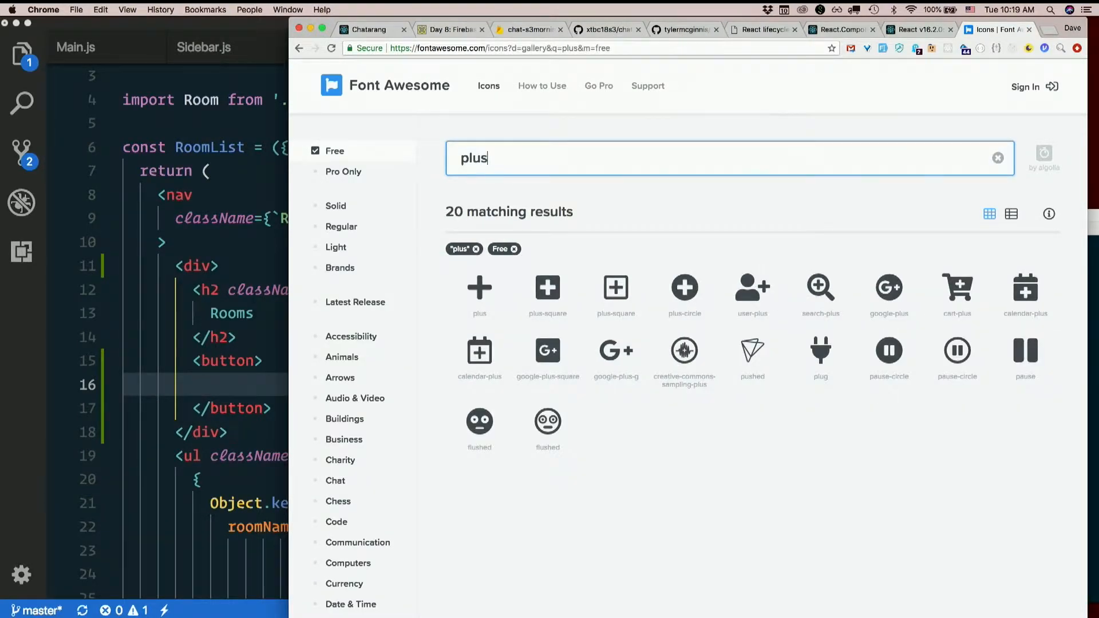
left_click(683, 287)
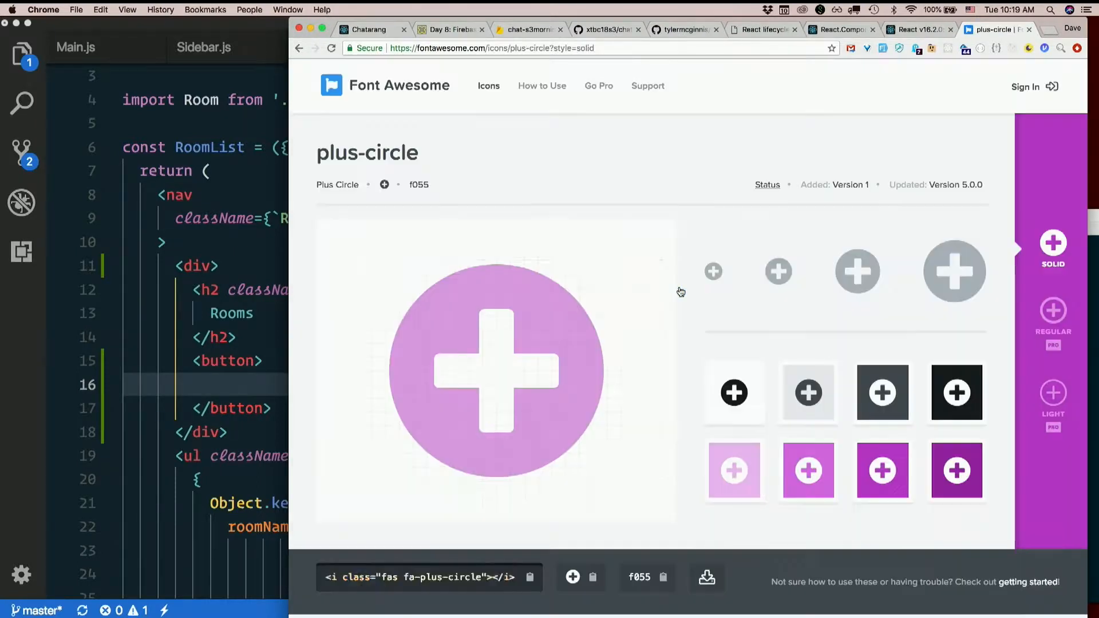
scroll("down", 3)
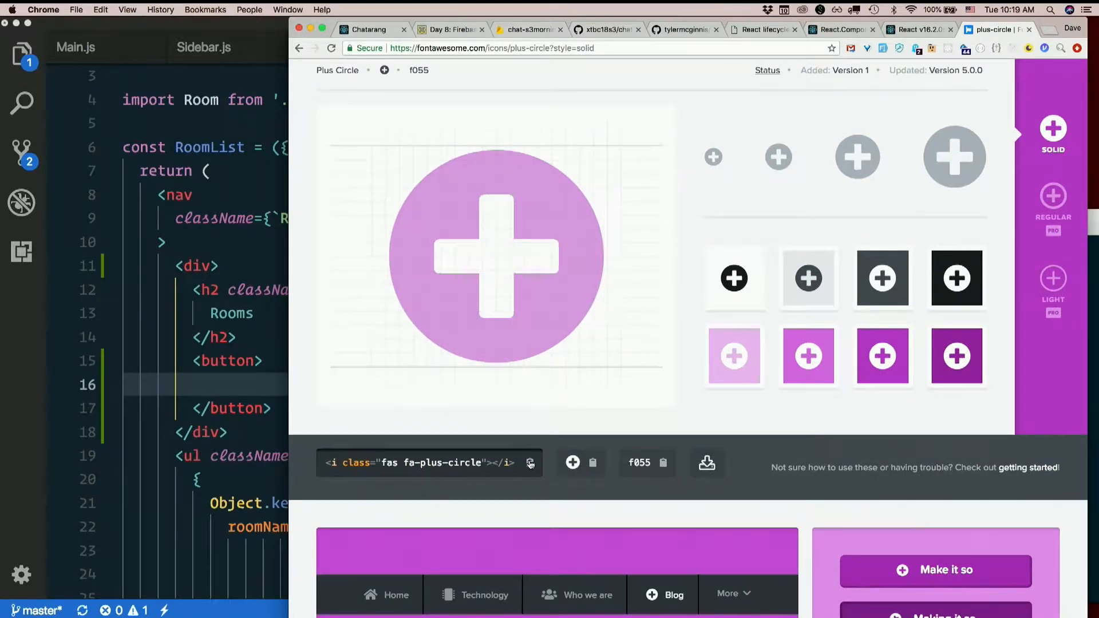
left_click(263, 385)
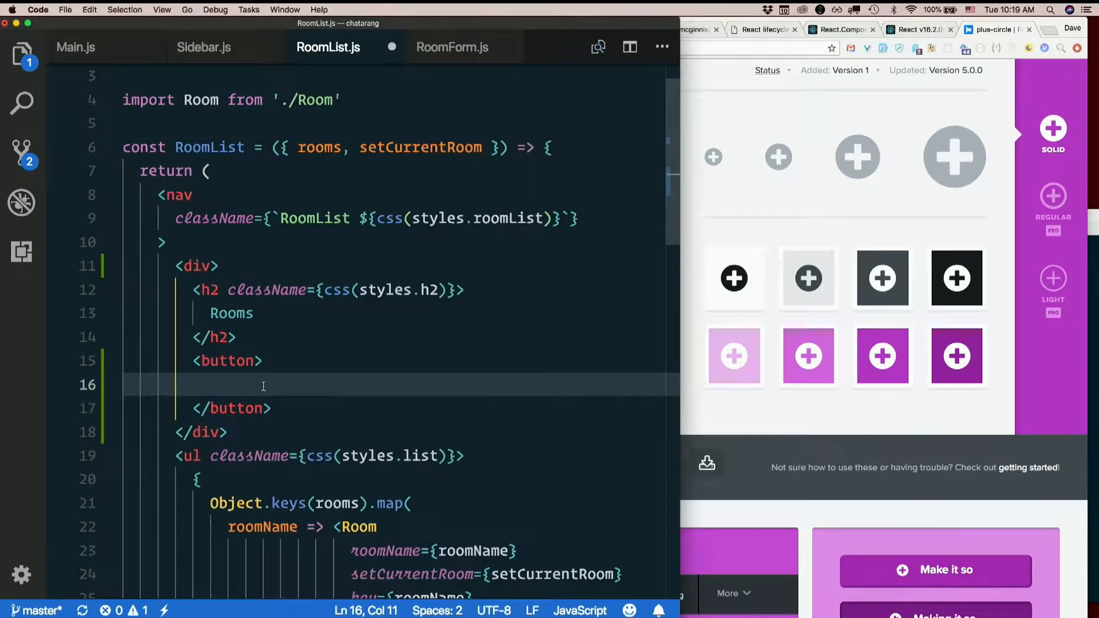
Place the fa-plus-circle icon in the button with onClick={showRoomForm}, then view the chat app.
type("<i class=\"fas fa-plus-circle\"></i>")
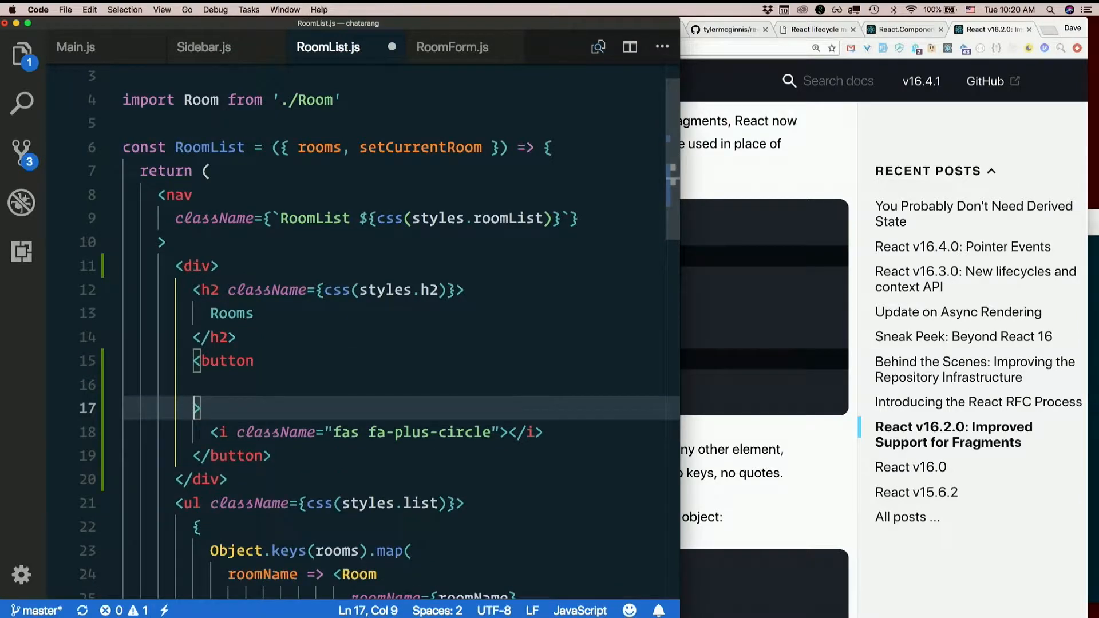
type("onClick")
left_click(394, 147)
type(", ")
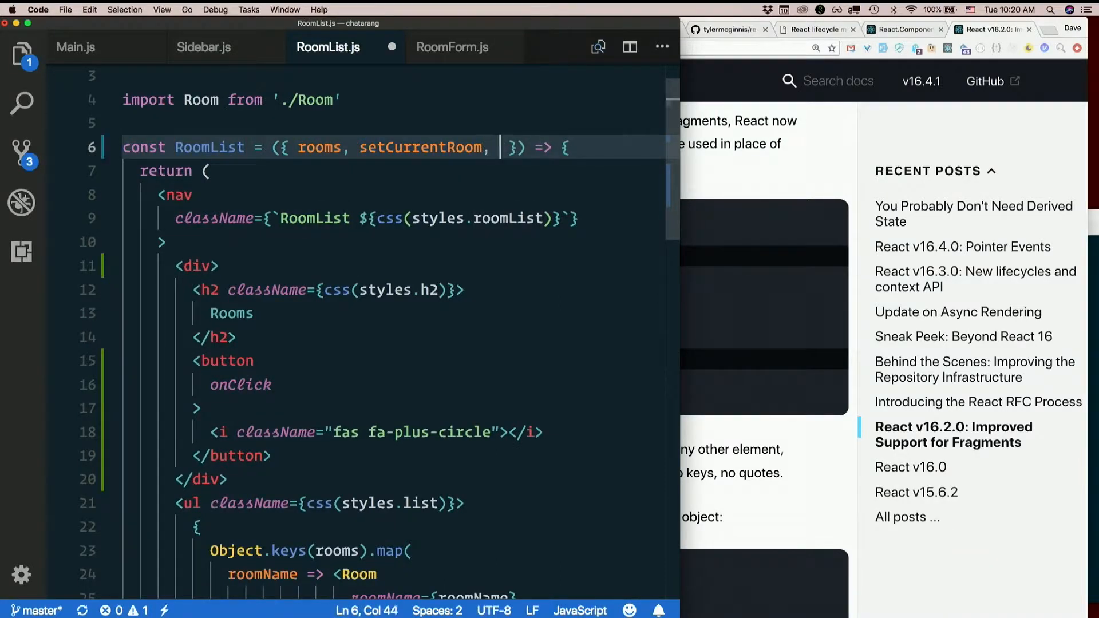
type("showRoomForm")
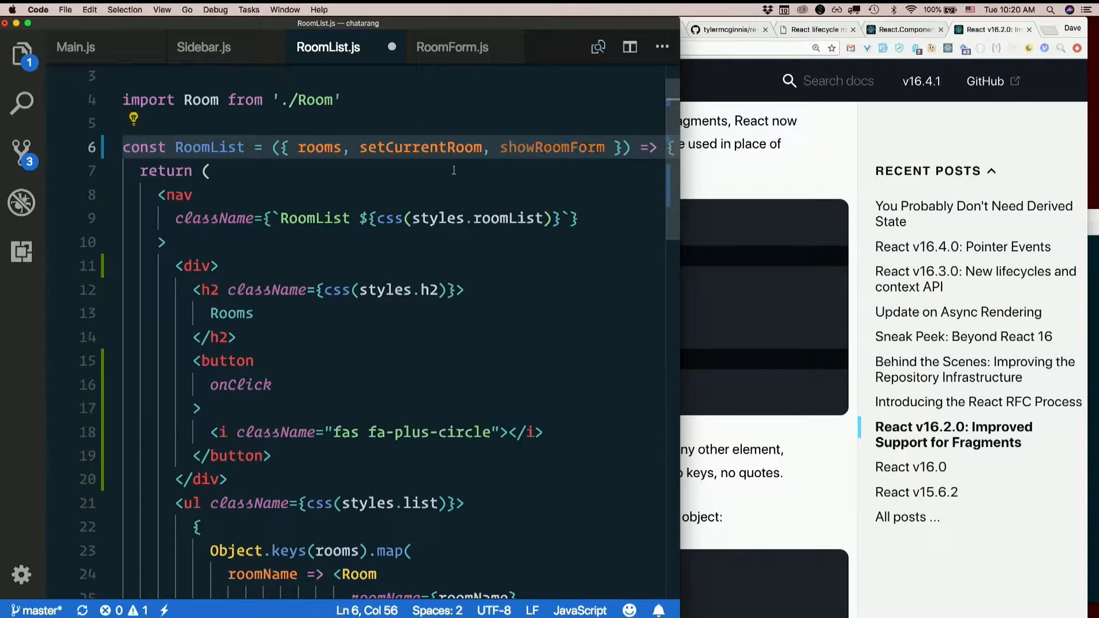
type("={}")
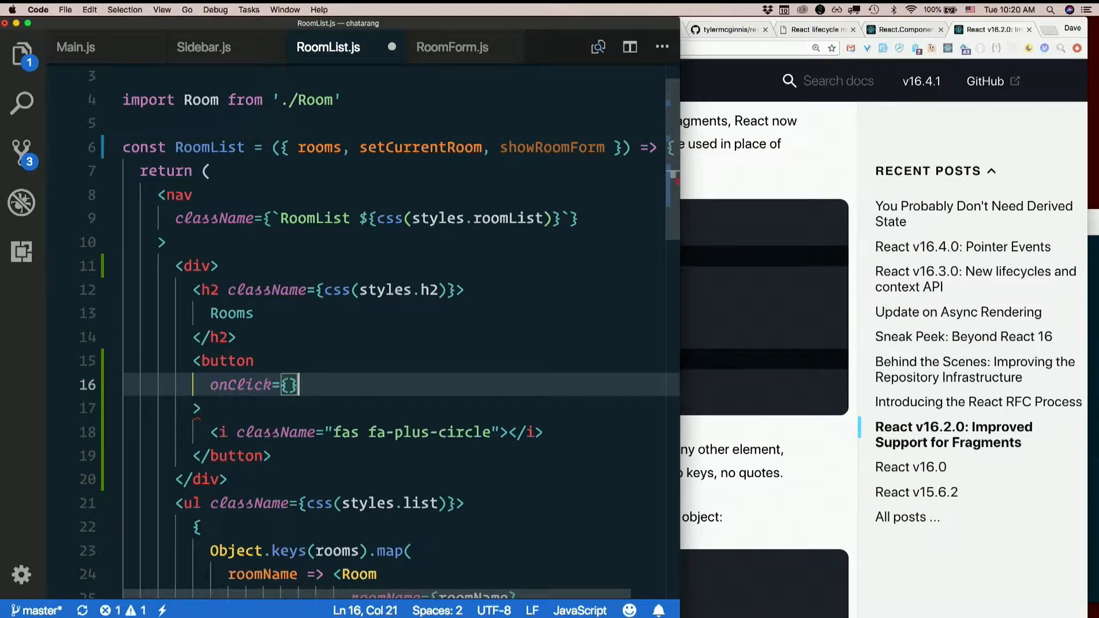
key("Left")
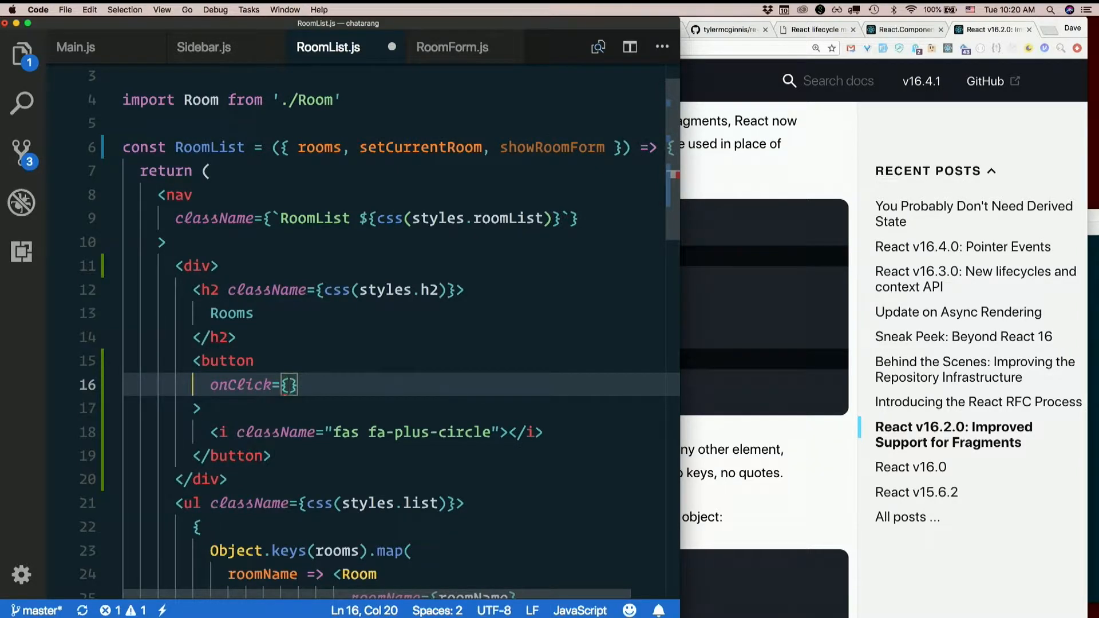
type("showRoomForm")
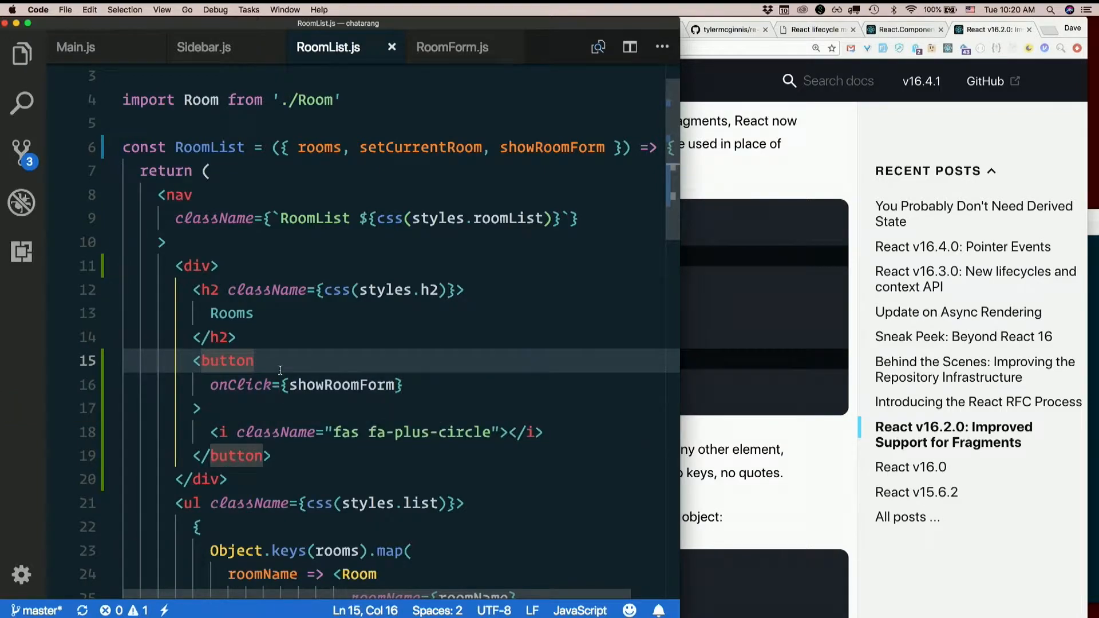
mouse_move(731, 199)
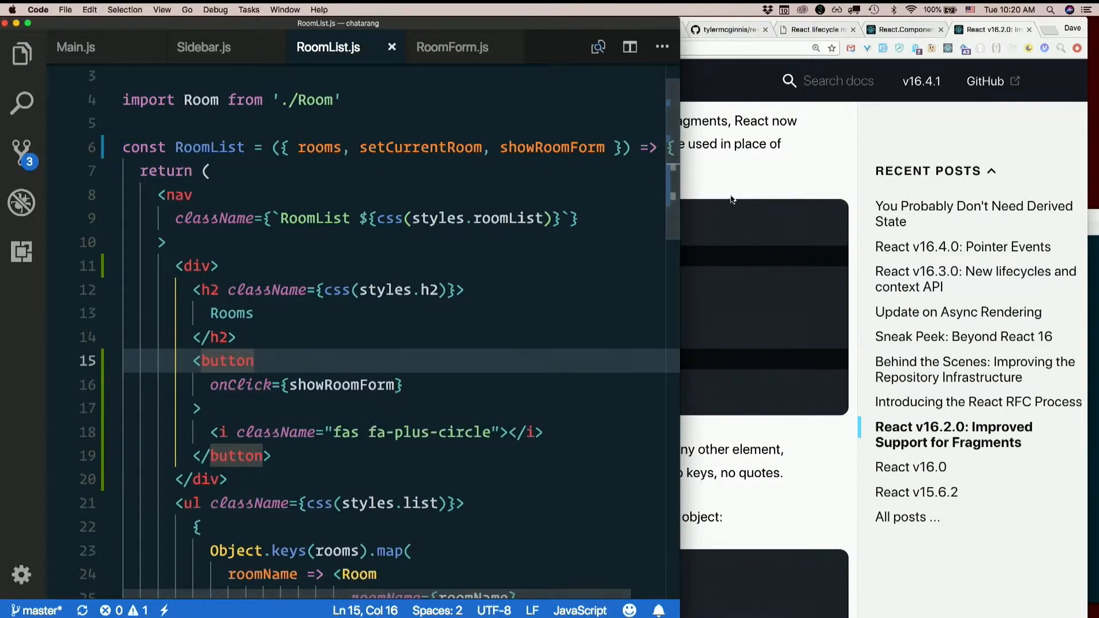
left_click(368, 30)
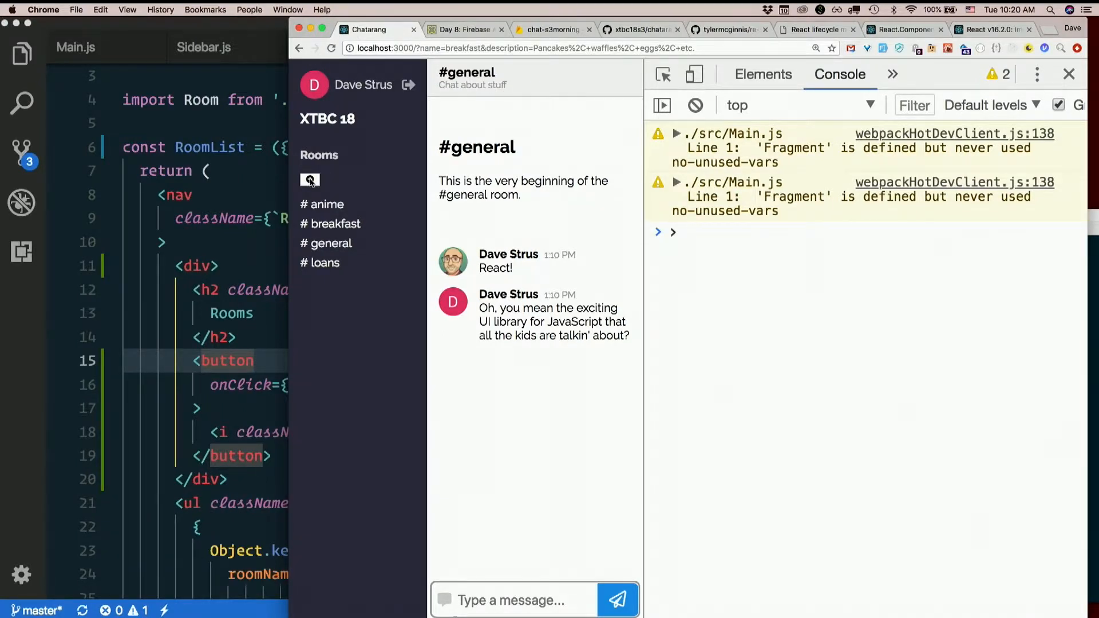
left_click(310, 180)
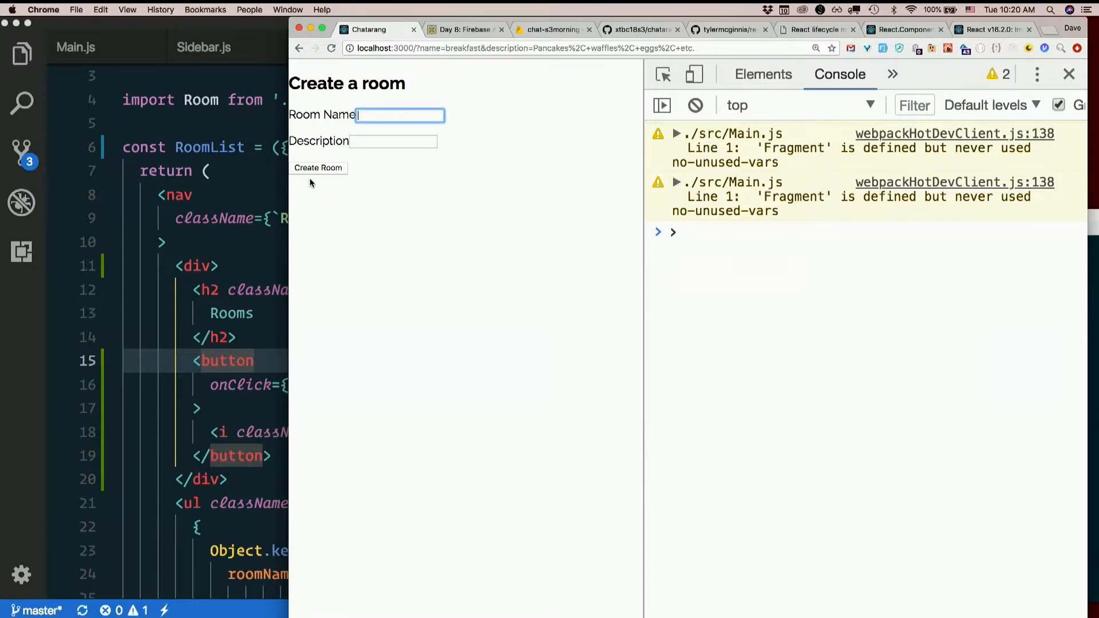
mouse_move(331, 48)
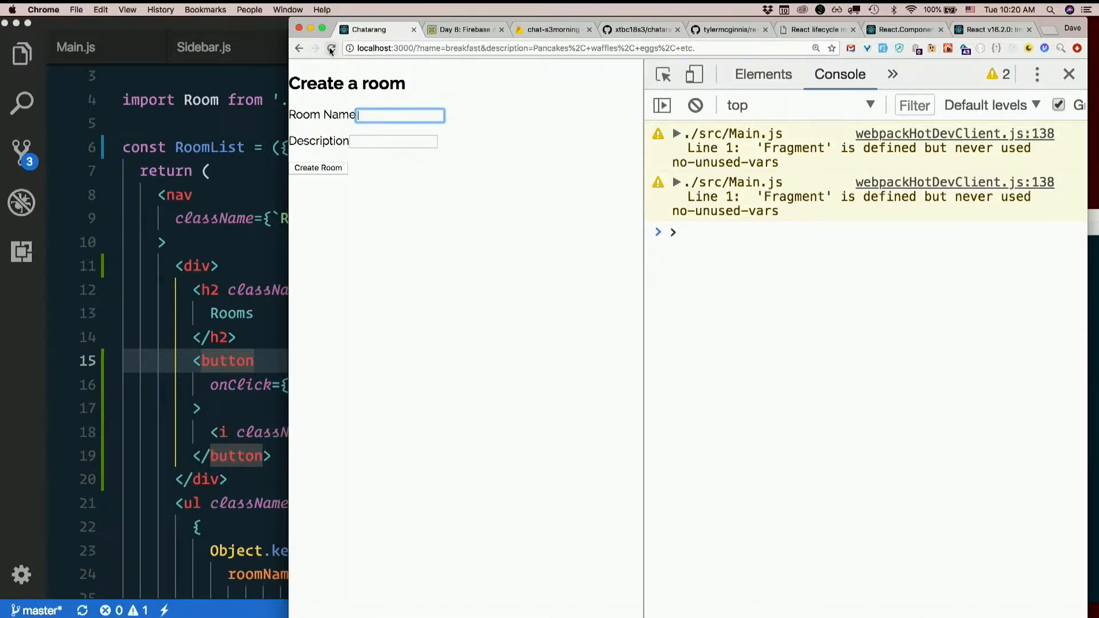
left_click(331, 49)
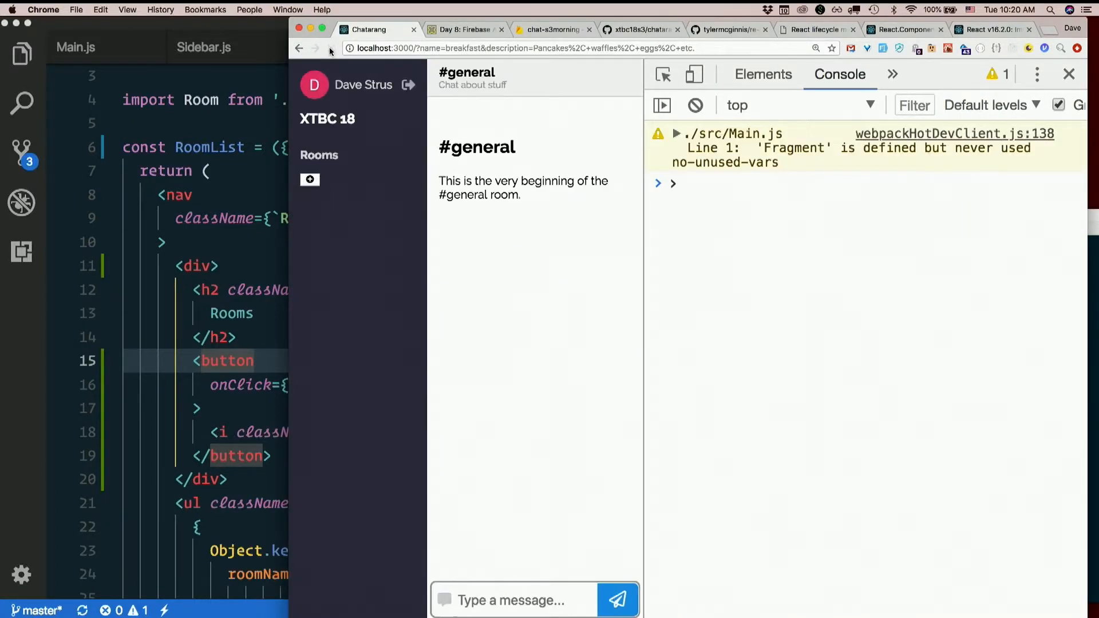
left_click(310, 180)
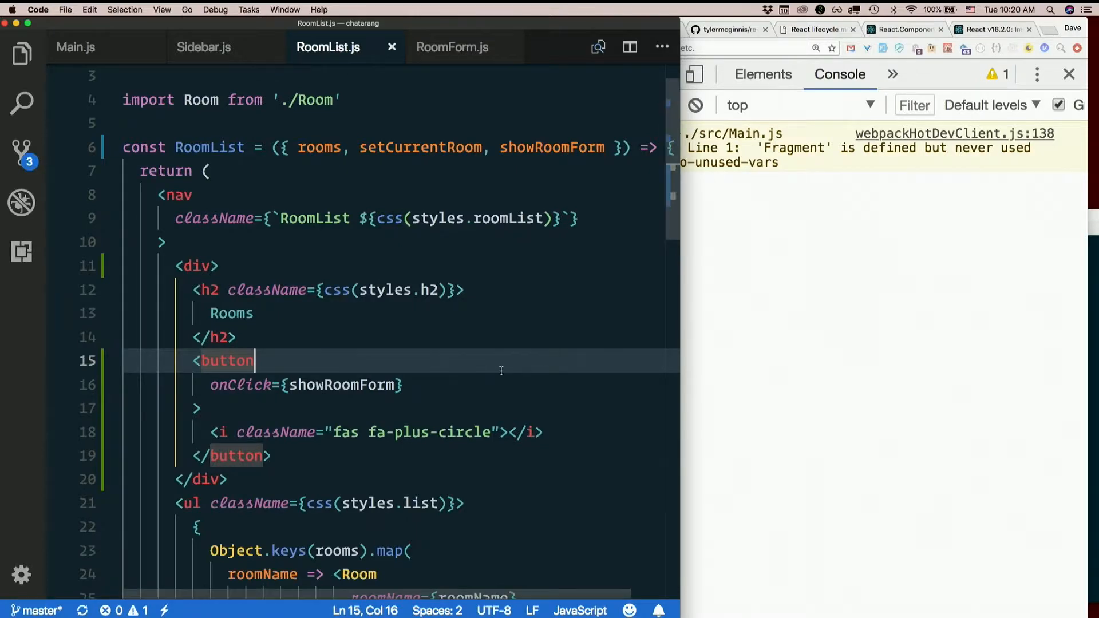
Add className={css(styles.heading)} to the div around the Rooms heading and button.
scroll("down", 3)
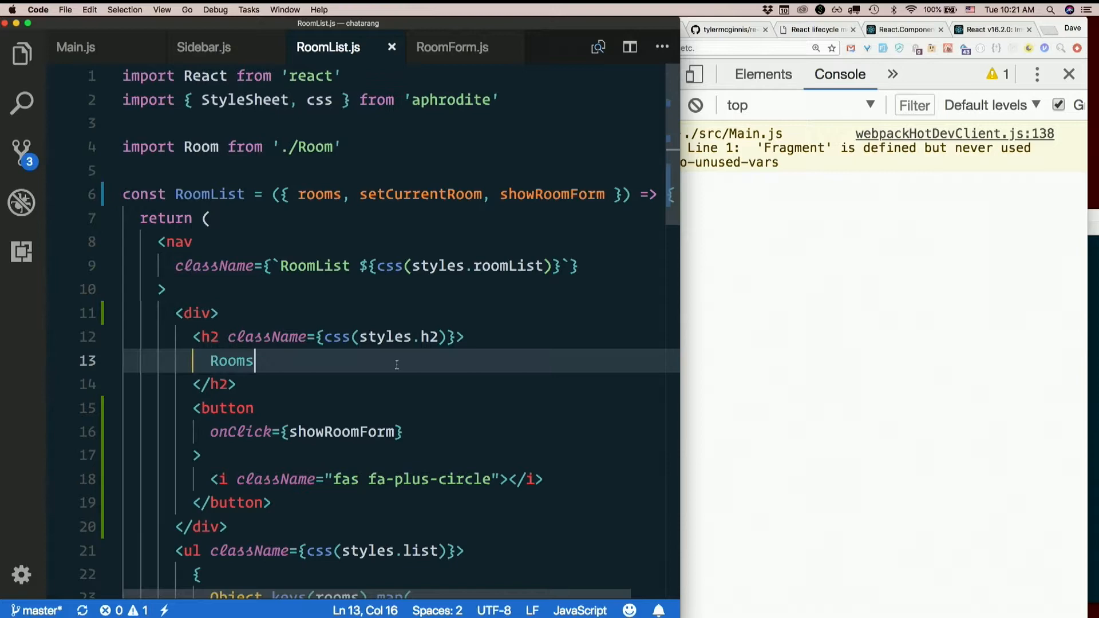
type("c")
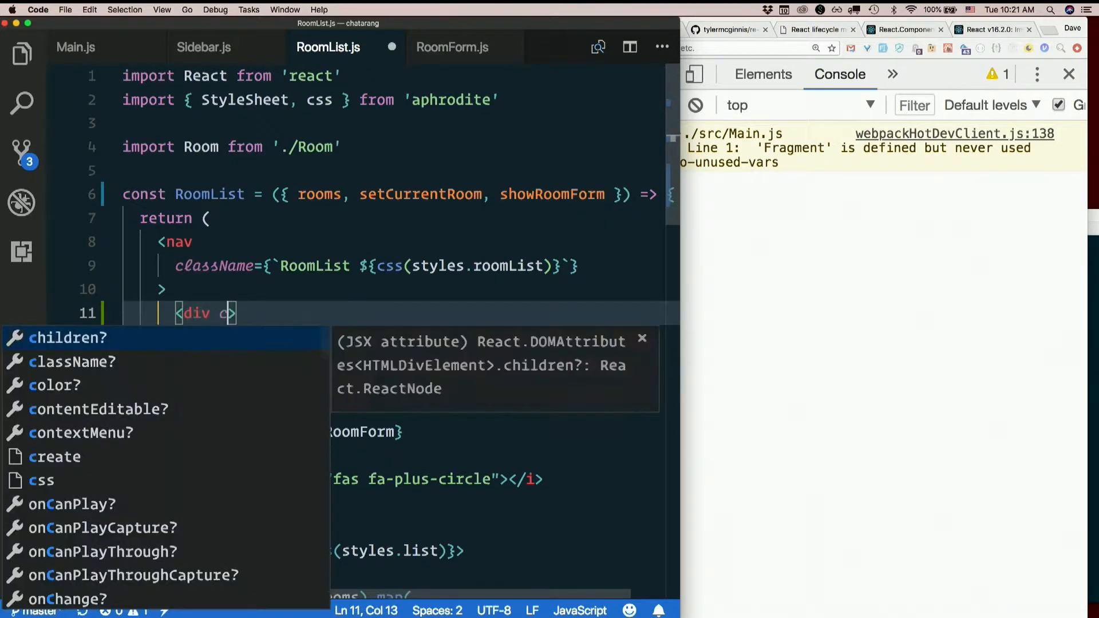
type("className={}")
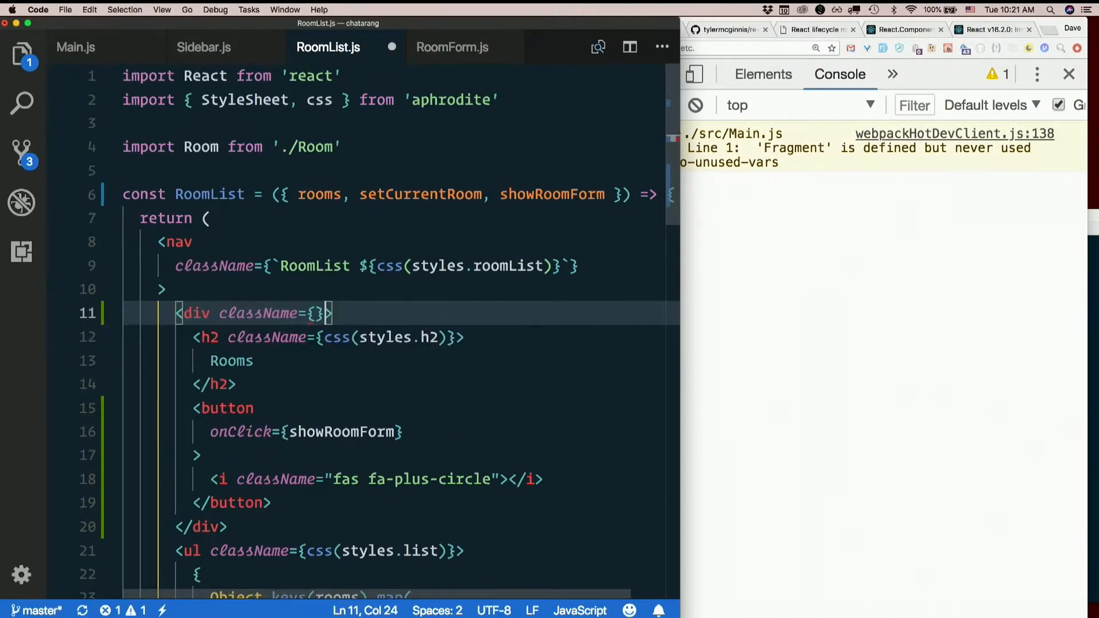
type("css(")
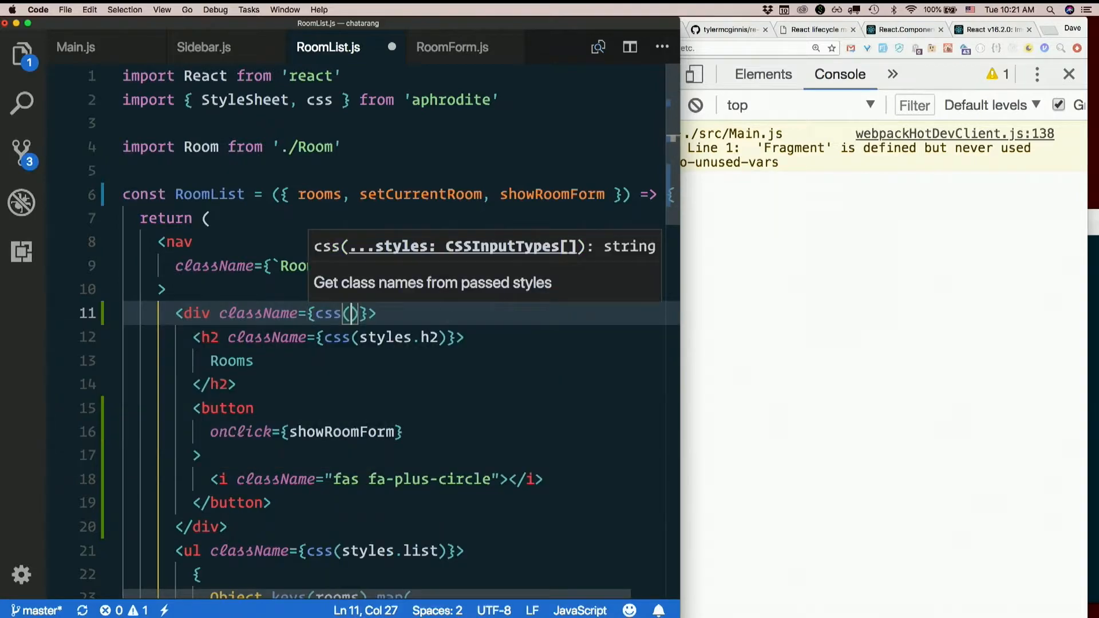
type("styles.")
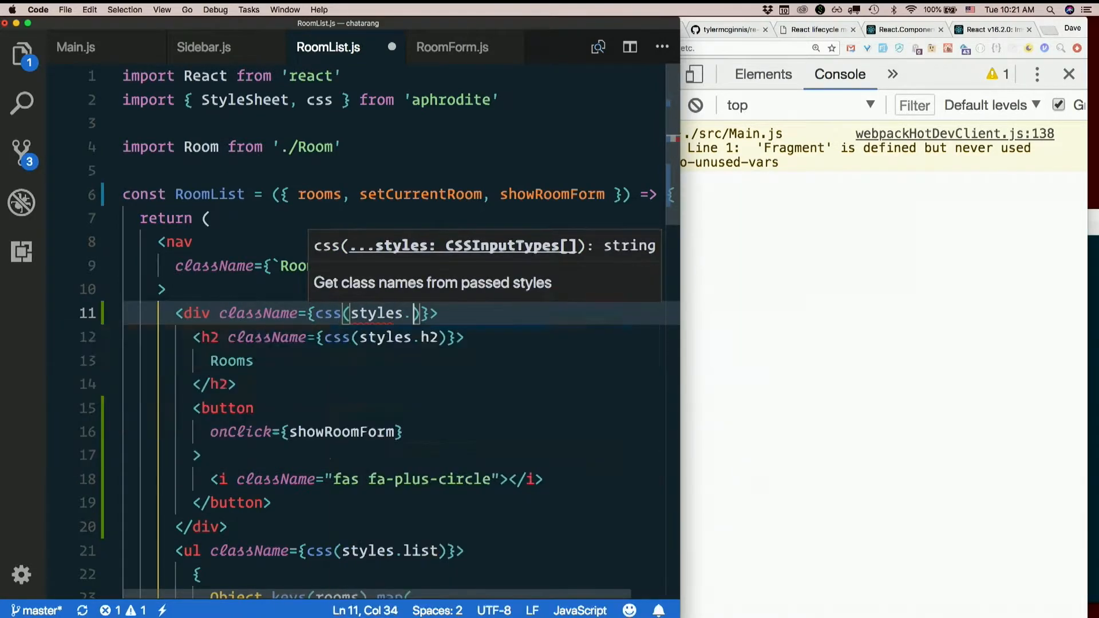
type("heading")
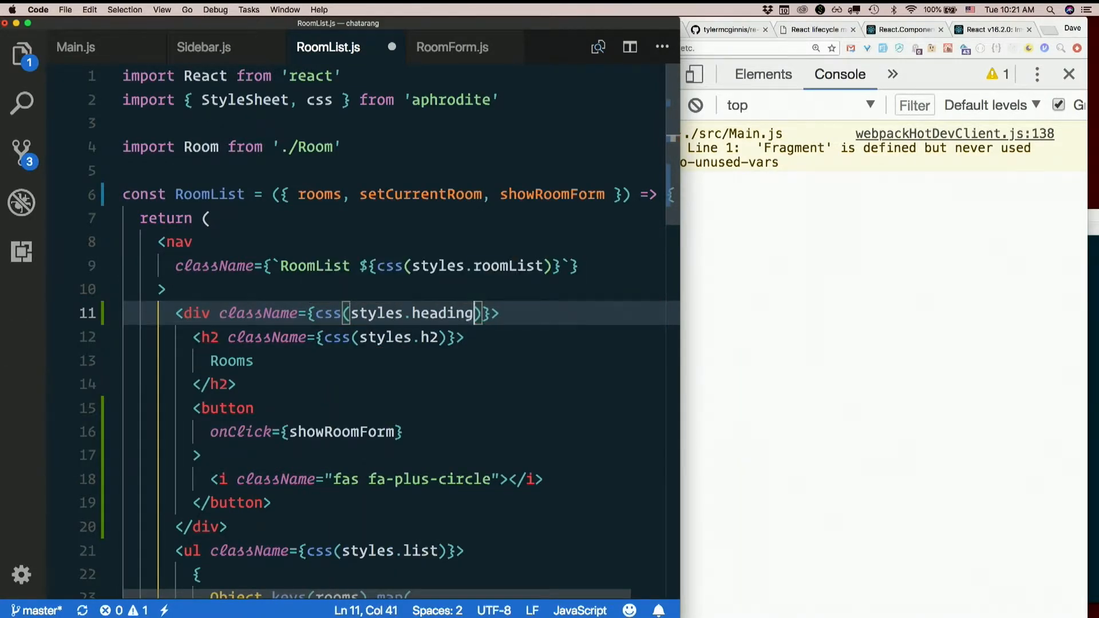
scroll("down", 3)
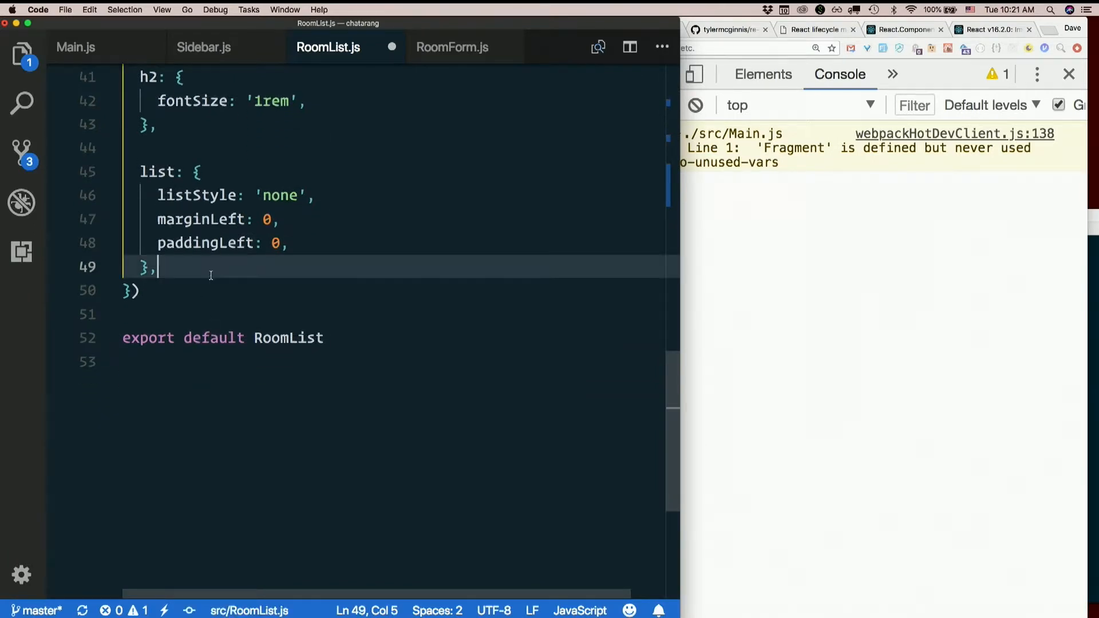
Create a heading style with display 'flex' and justifyContent 'space-between', then check the chat app.
type("heading")
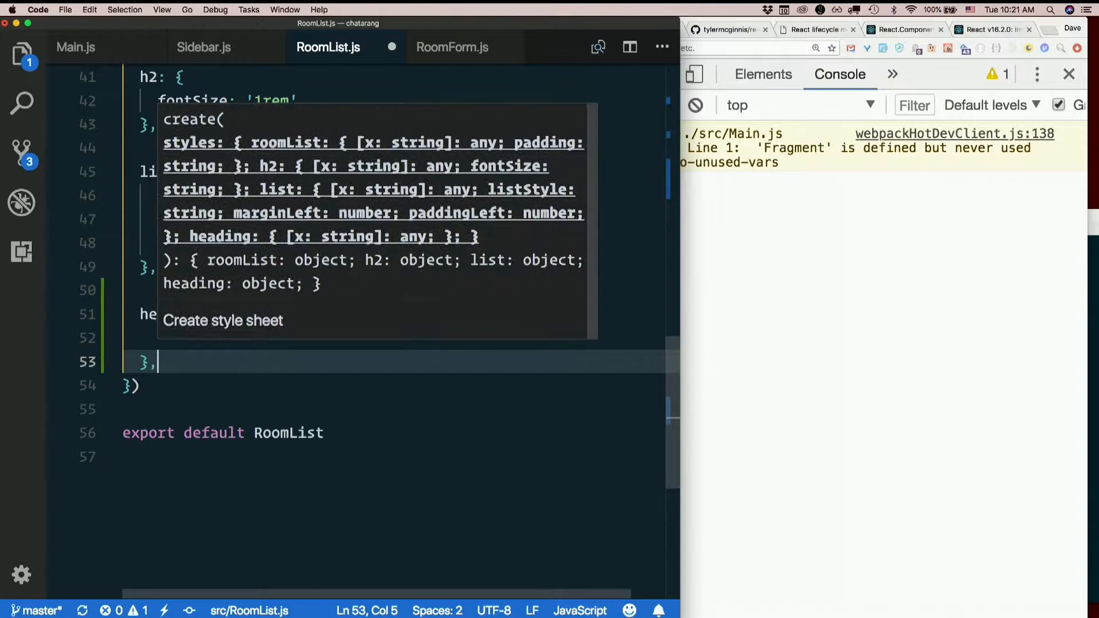
key("Escape")
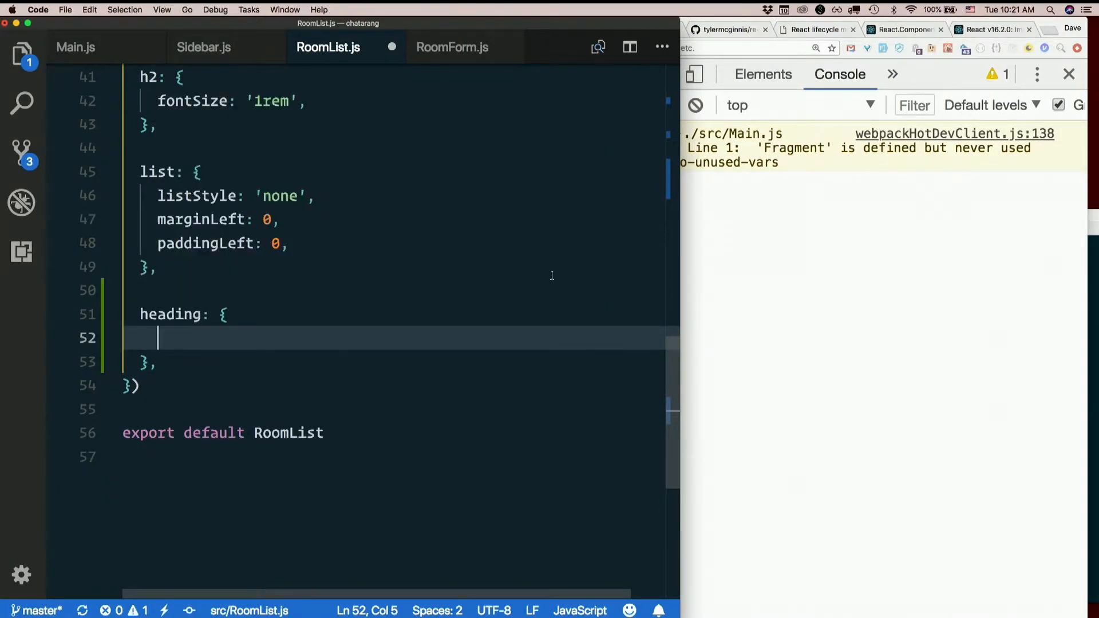
left_click(367, 30)
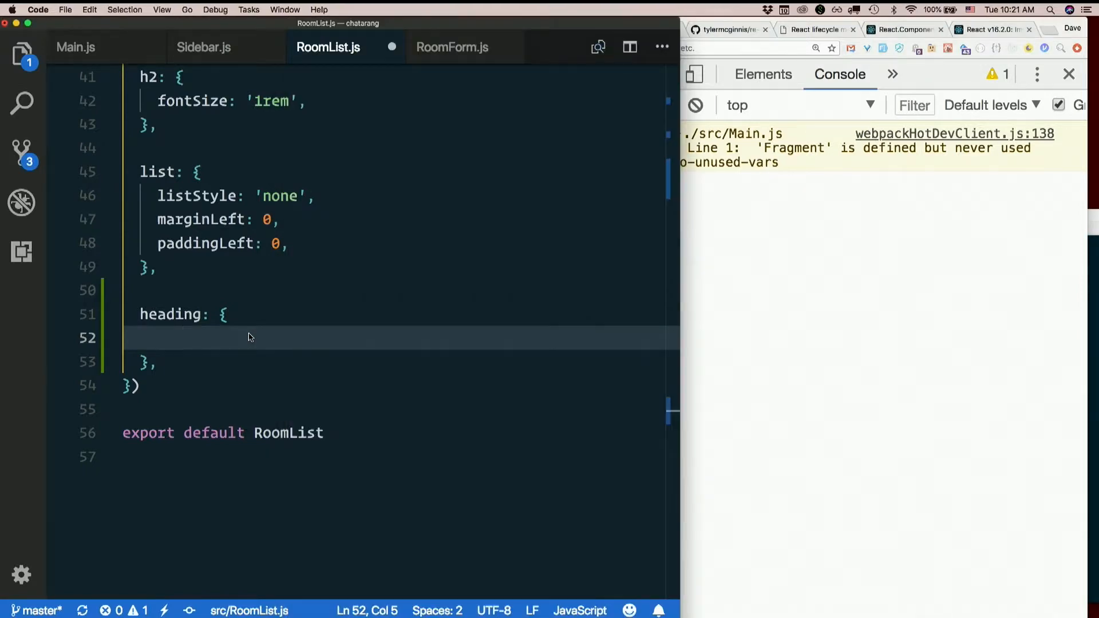
type("display: flex")
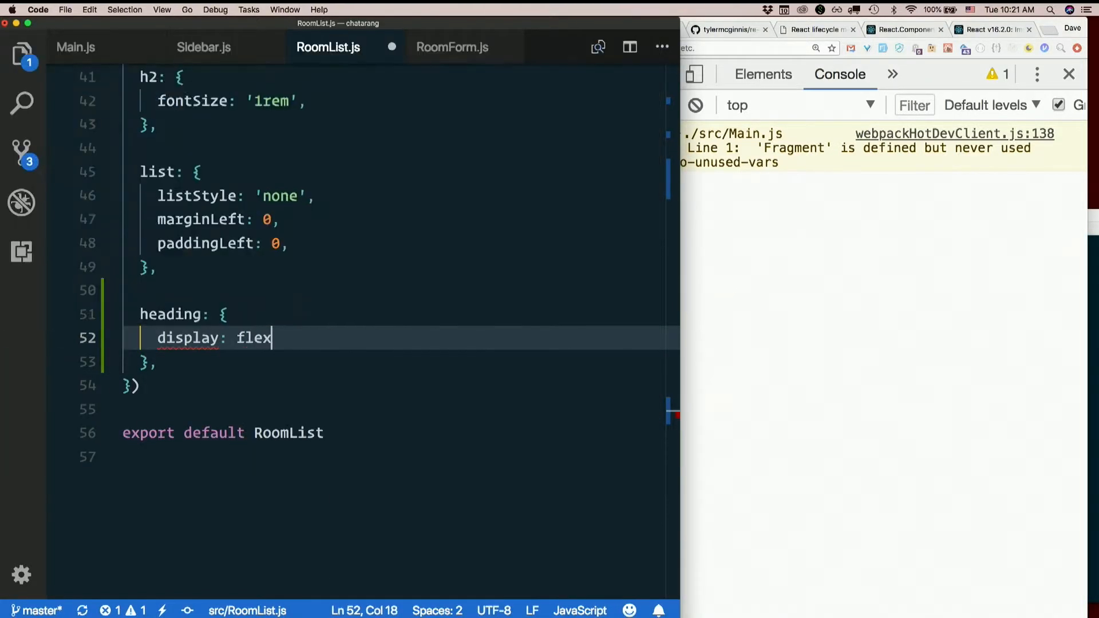
type("'")
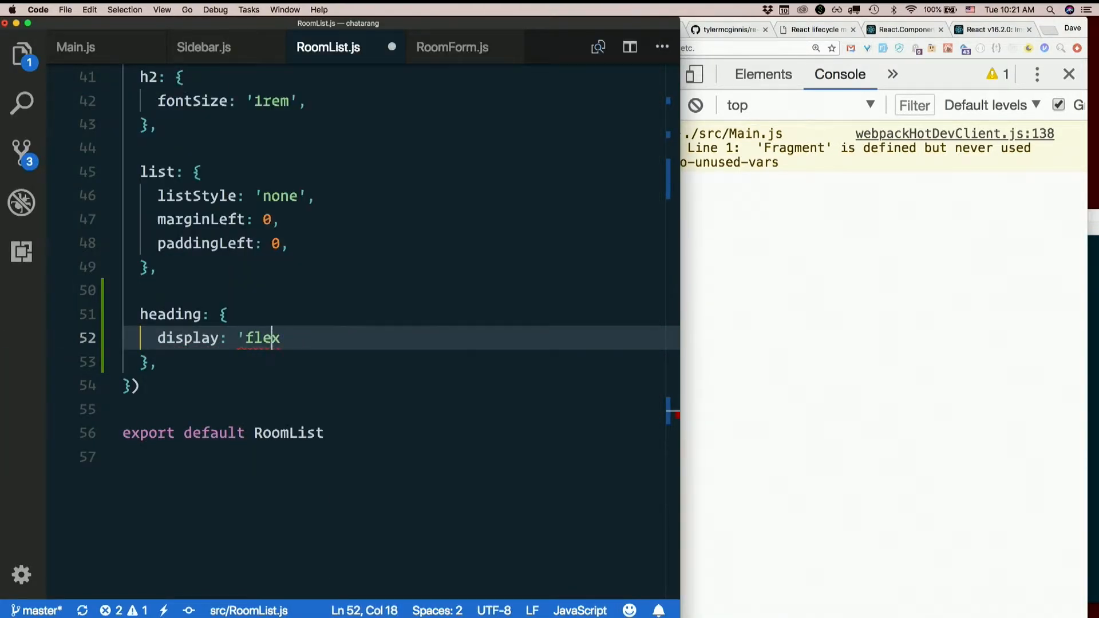
type("',")
type("justifyContent: 'space-betwe'")
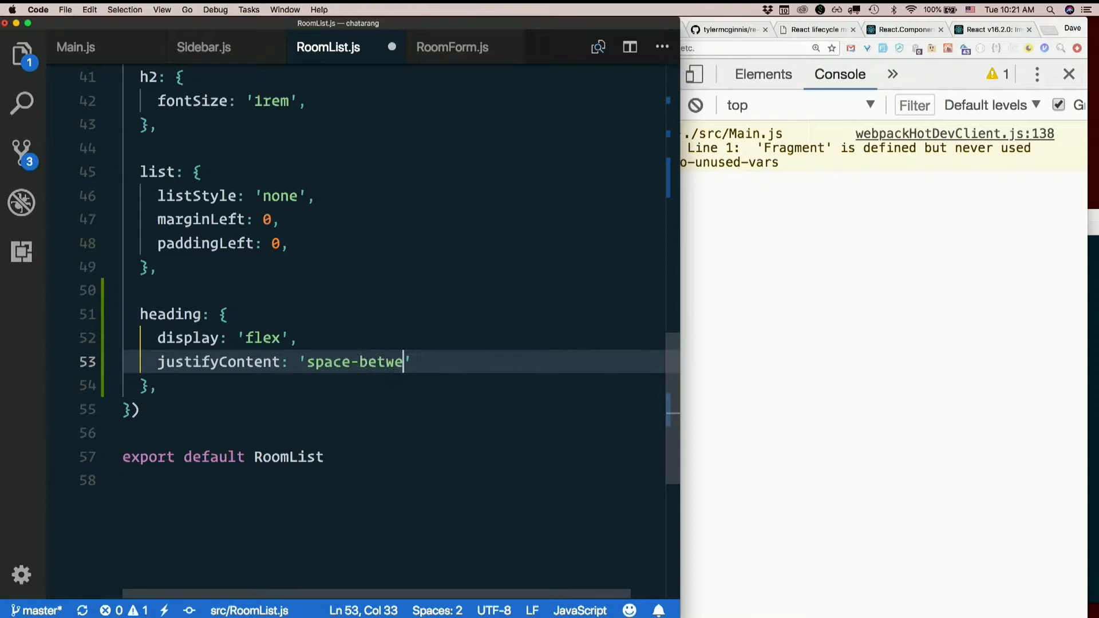
left_click(368, 30)
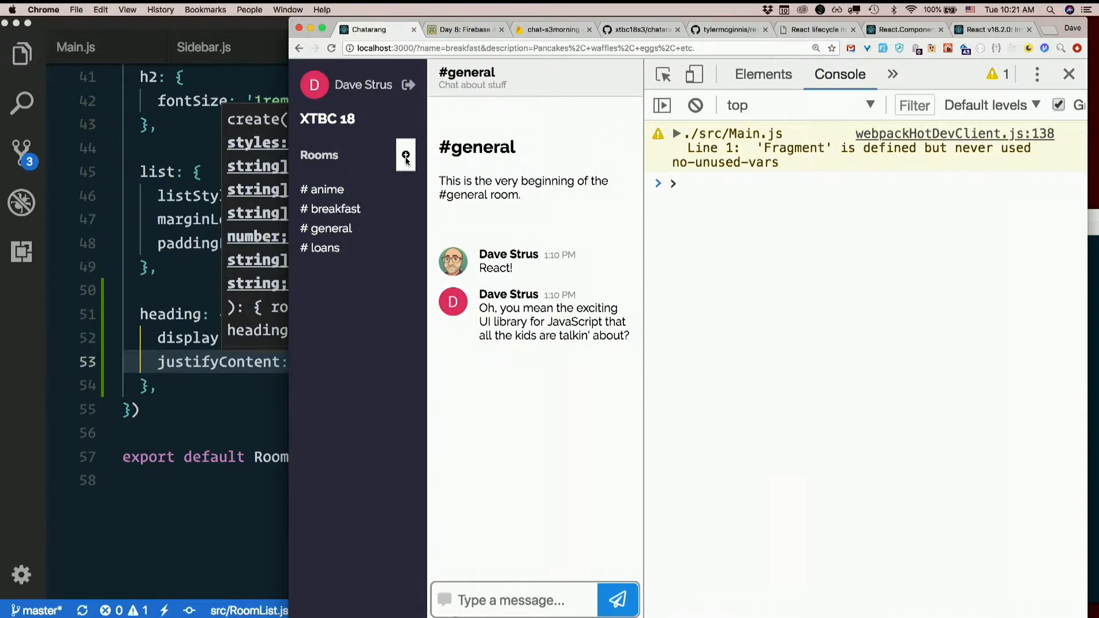
mouse_move(228, 354)
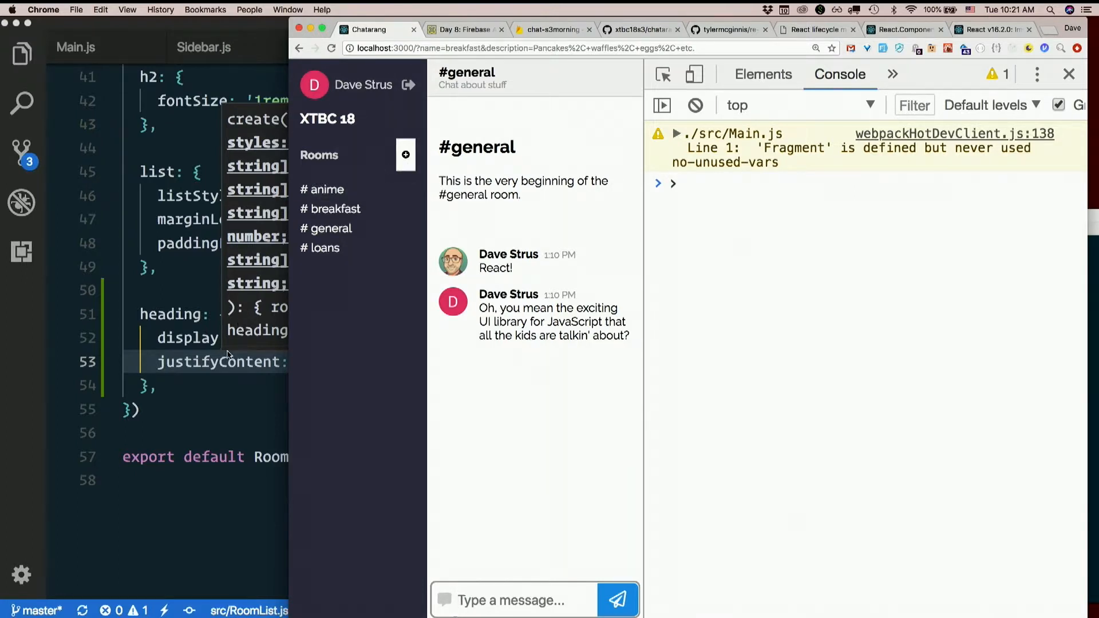
mouse_move(220, 367)
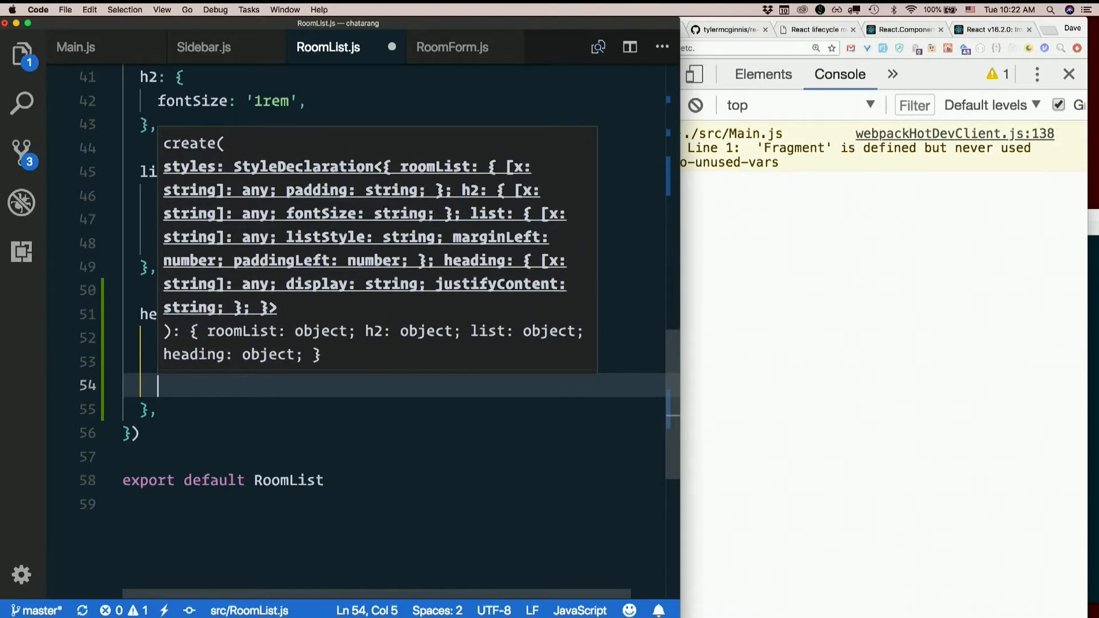
Add alignItems: 'center' to the heading style and view the aligned sidebar in the chat app.
type("alignItems: 'c")
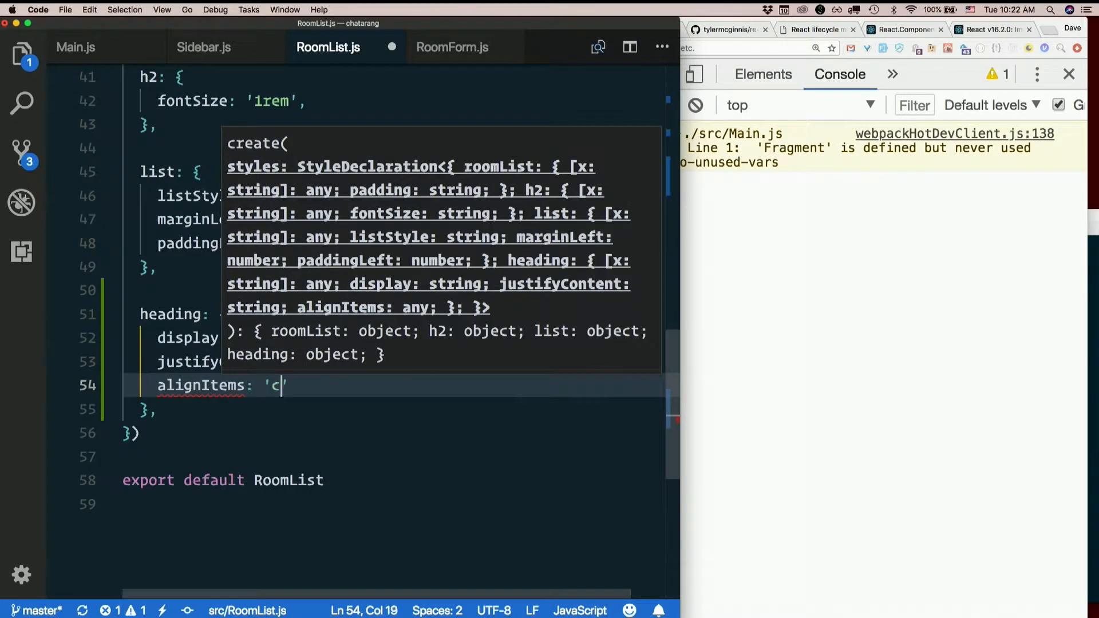
type("enter")
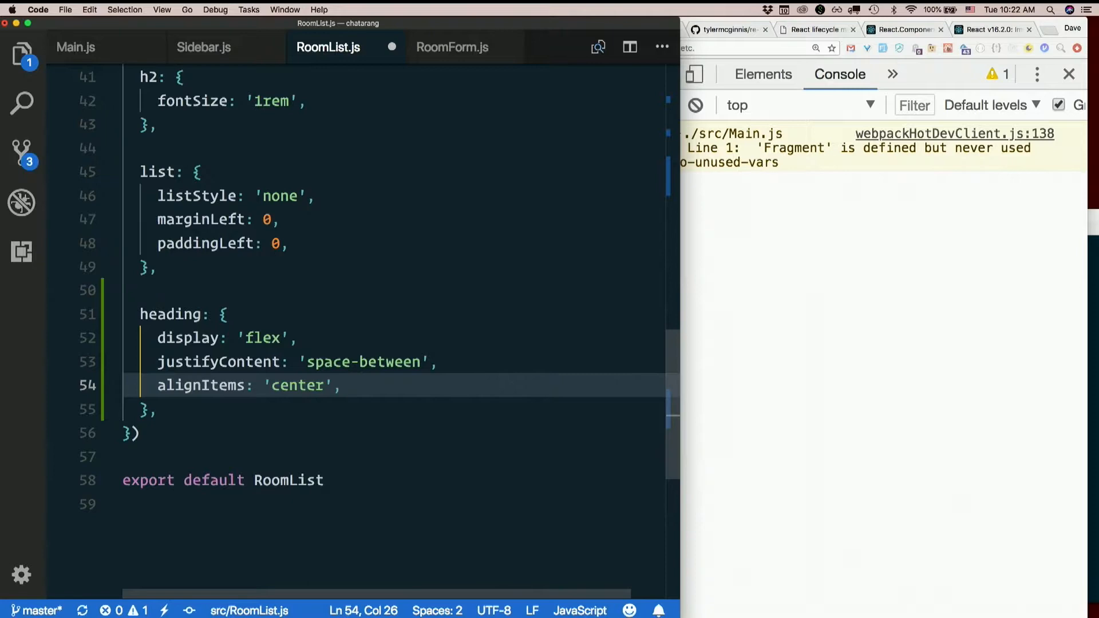
left_click(367, 29)
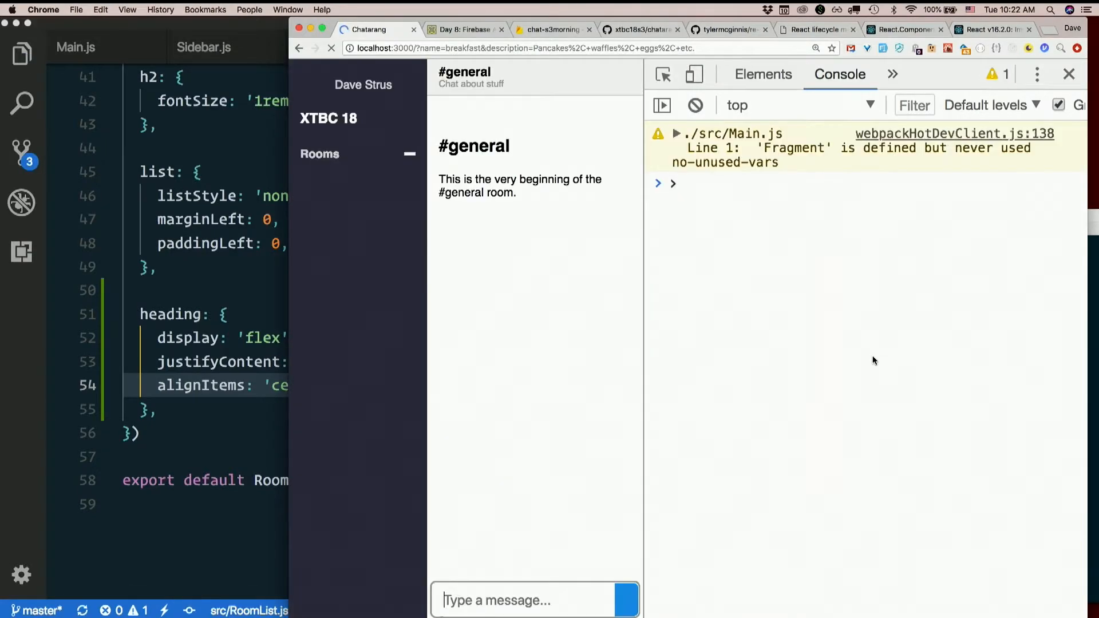
left_click(331, 48)
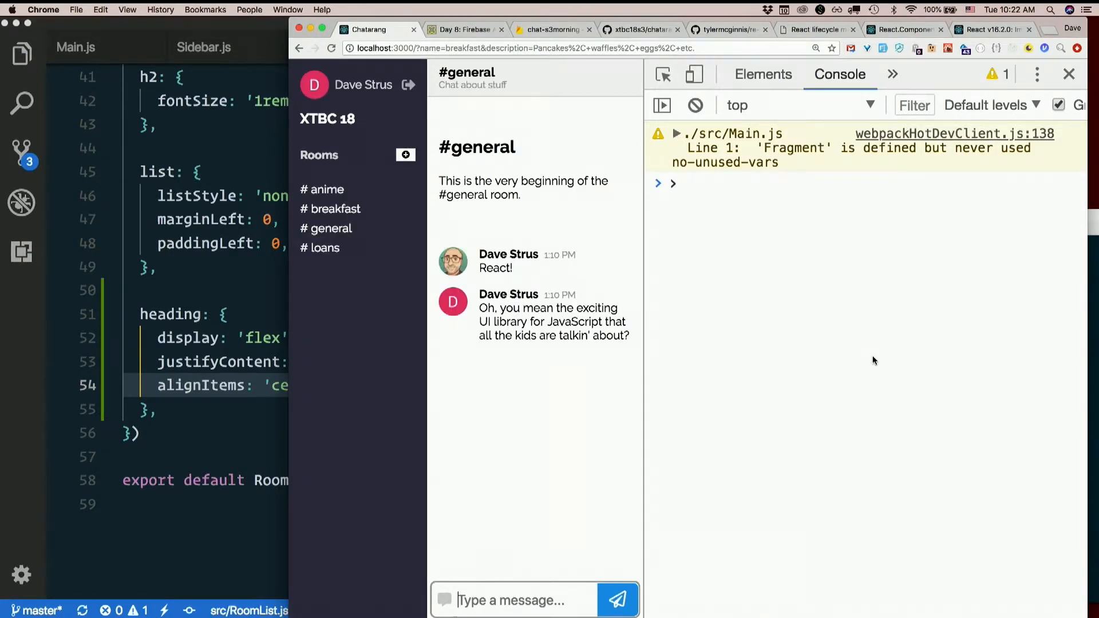
mouse_move(866, 358)
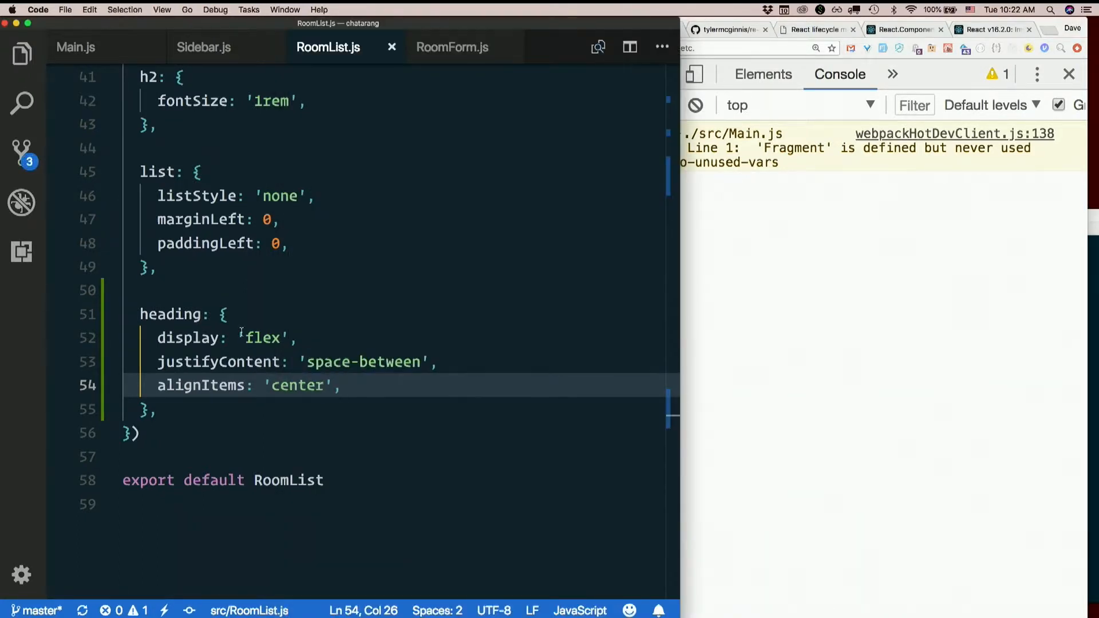
Add className={css(styles.button)} to the add-room button in RoomList.js.
scroll("up", 3)
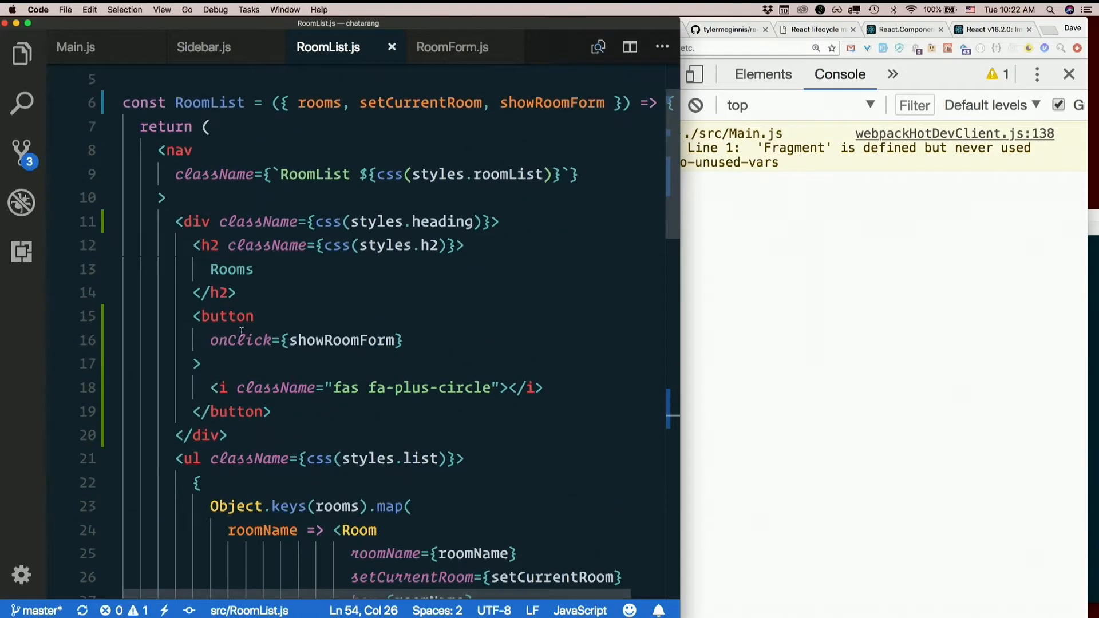
key("Return")
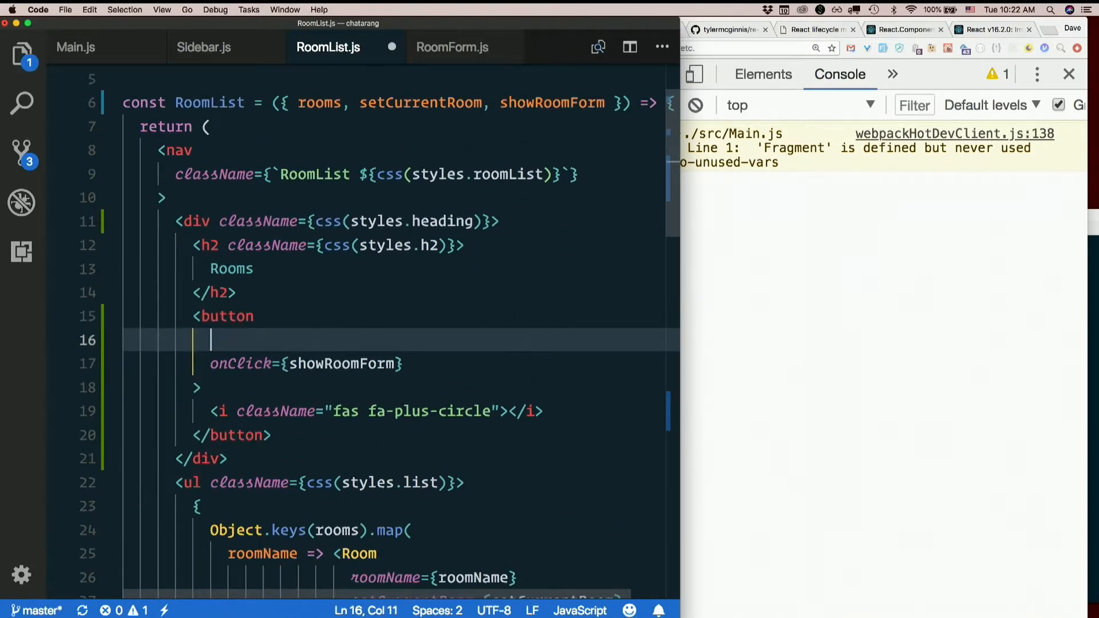
type("className=")
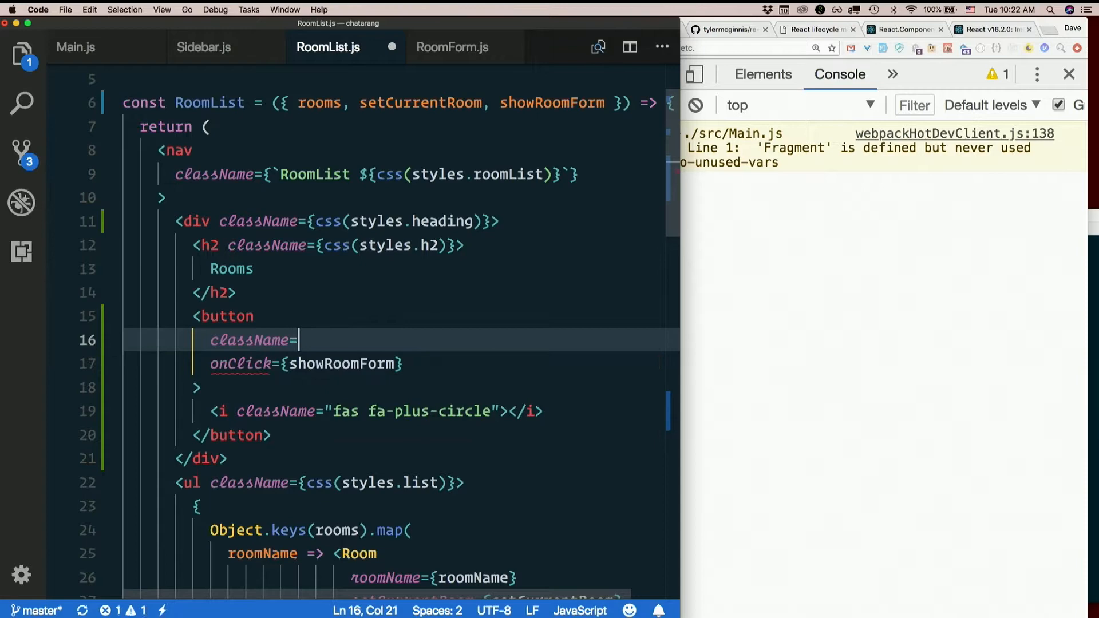
type("{")
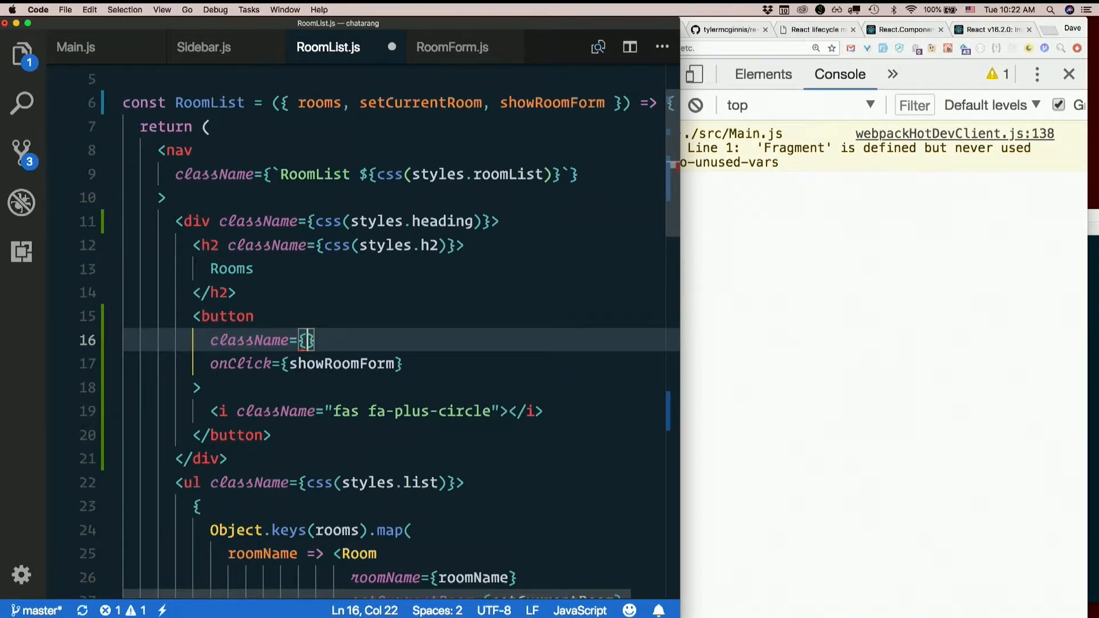
type("css(styles.button")
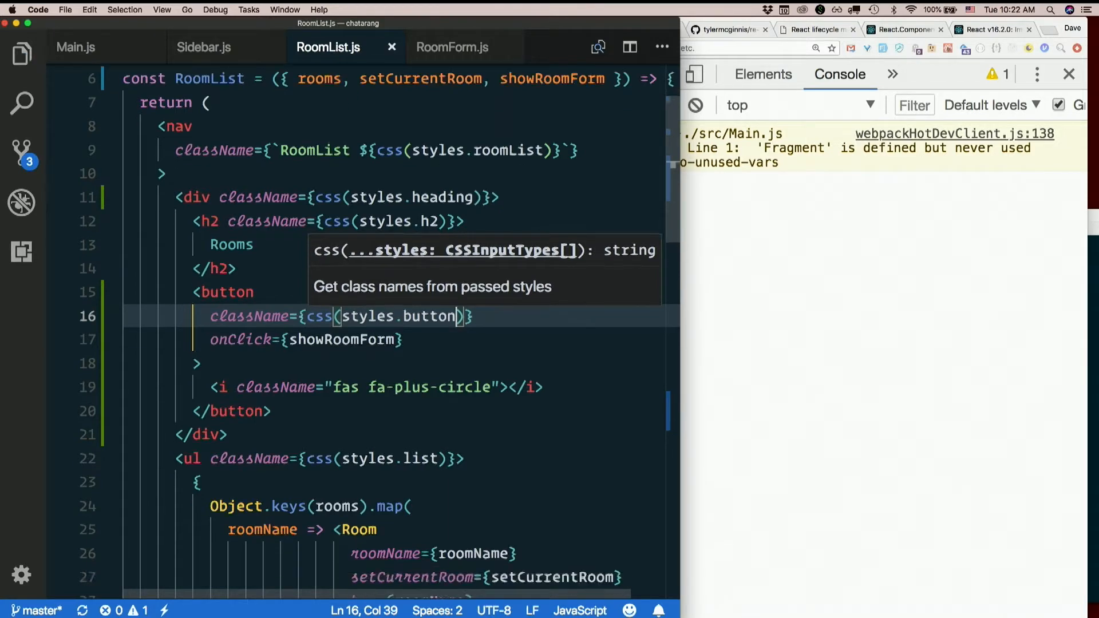
scroll("down", 3)
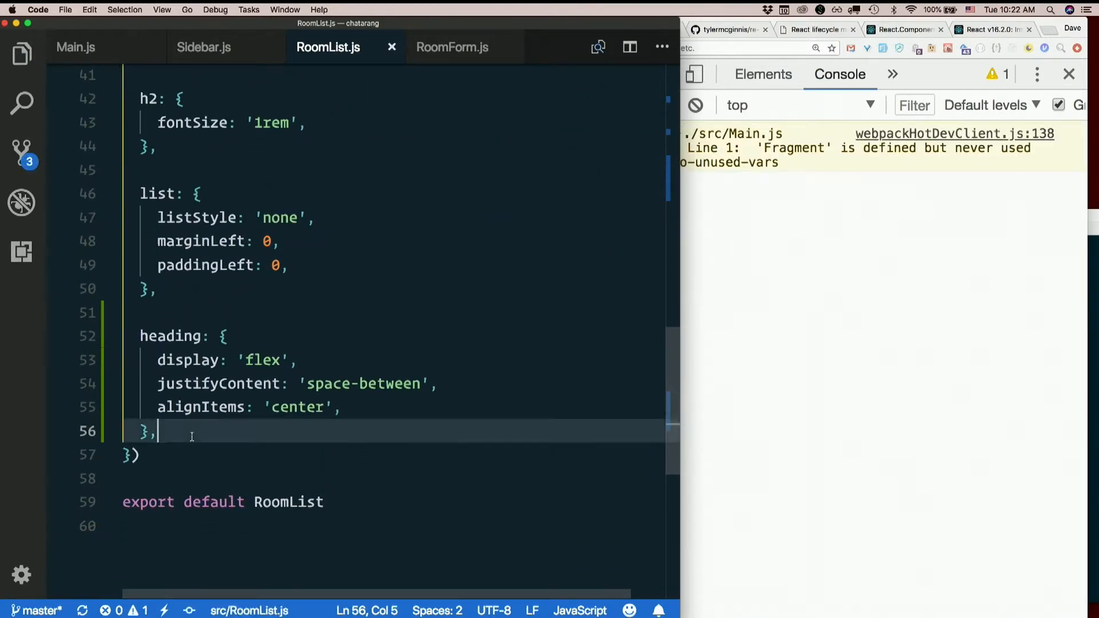
Define the button style with pointer cursor, colour transition and white hover, then switch to the chat app.
key("enter")
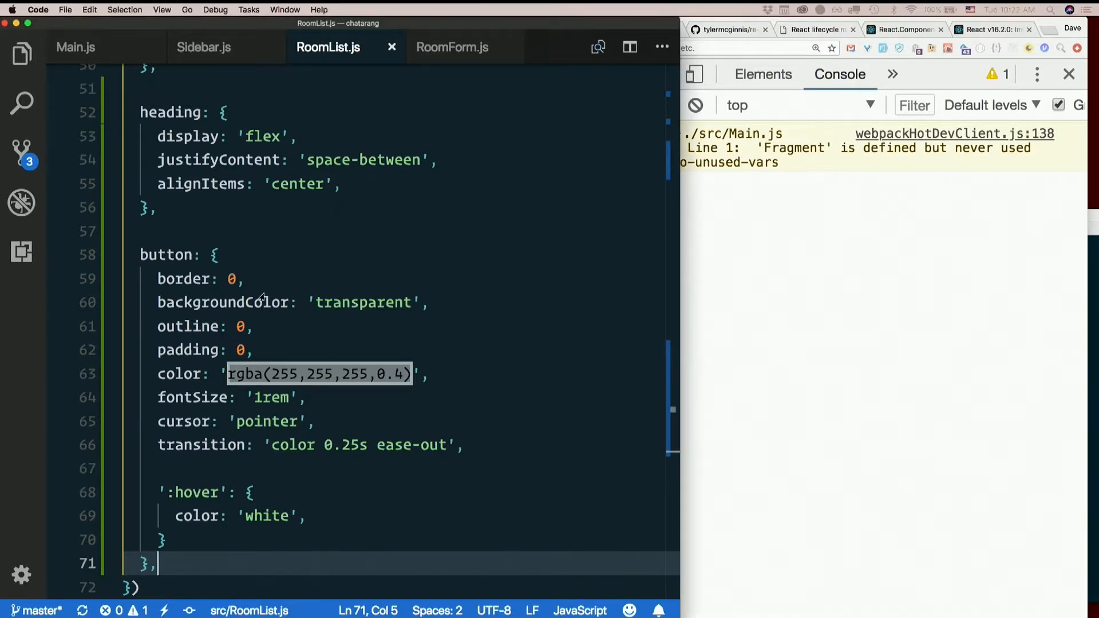
left_click(244, 279)
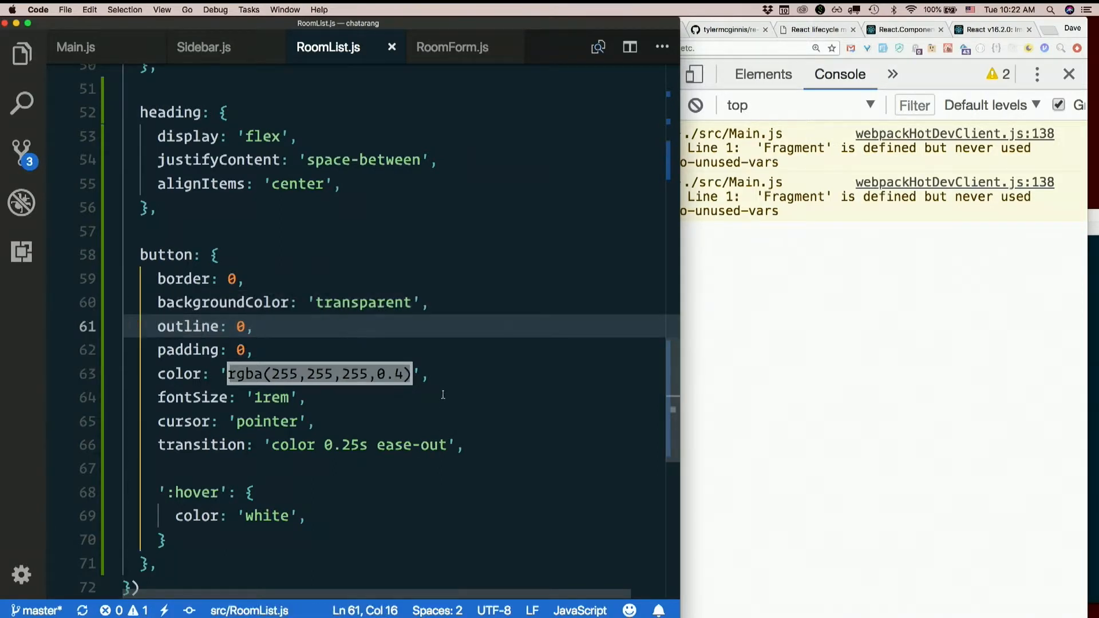
left_click(160, 373)
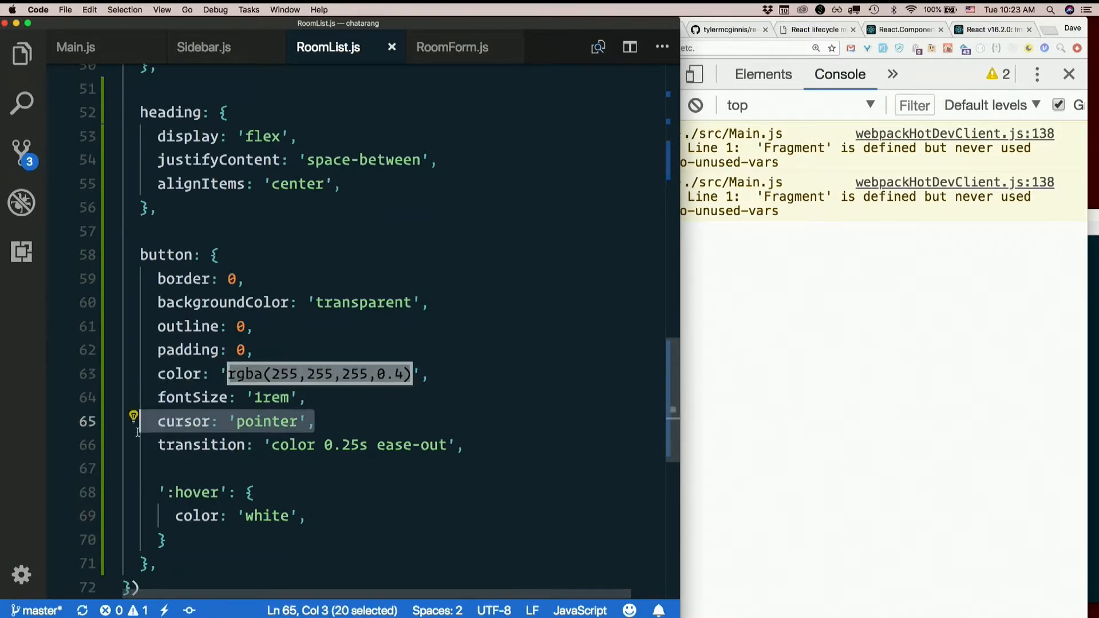
left_click(364, 29)
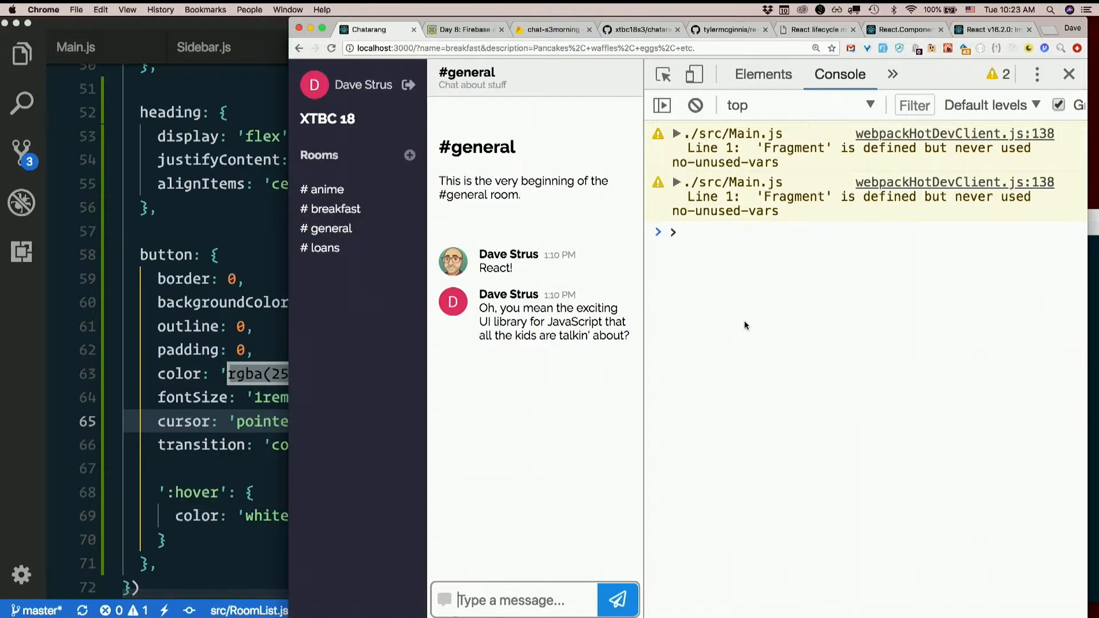
mouse_move(400, 169)
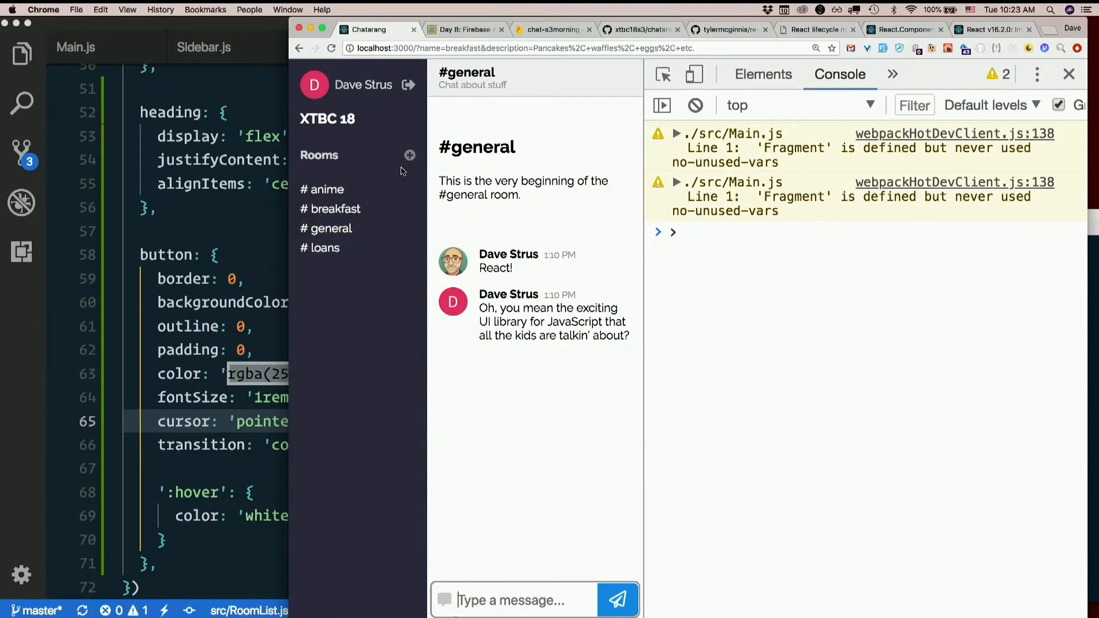
mouse_move(410, 154)
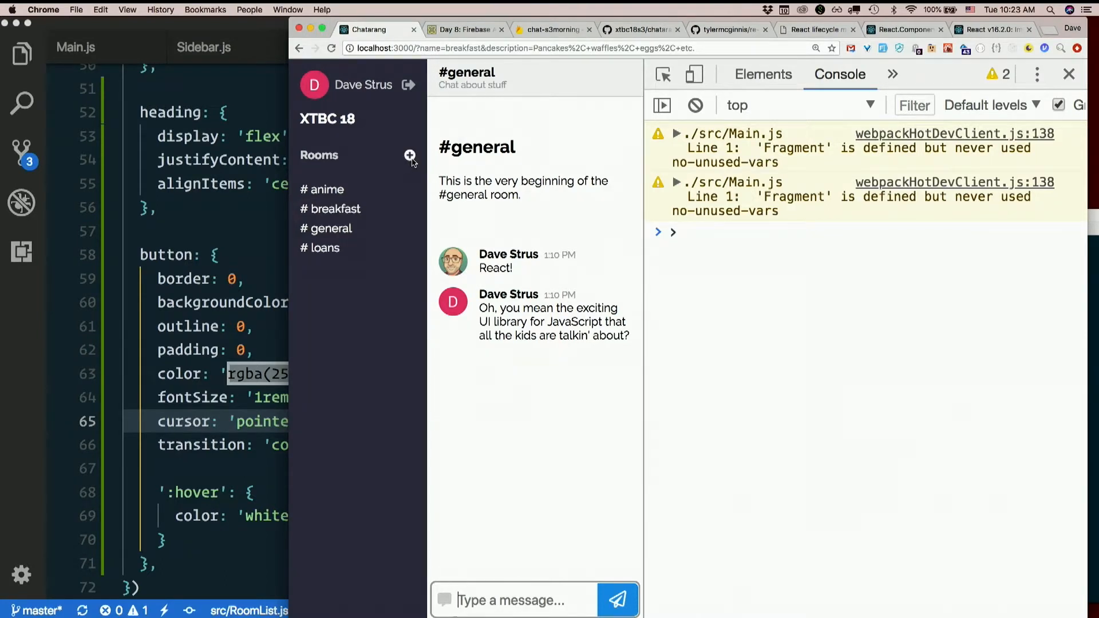
mouse_move(245, 196)
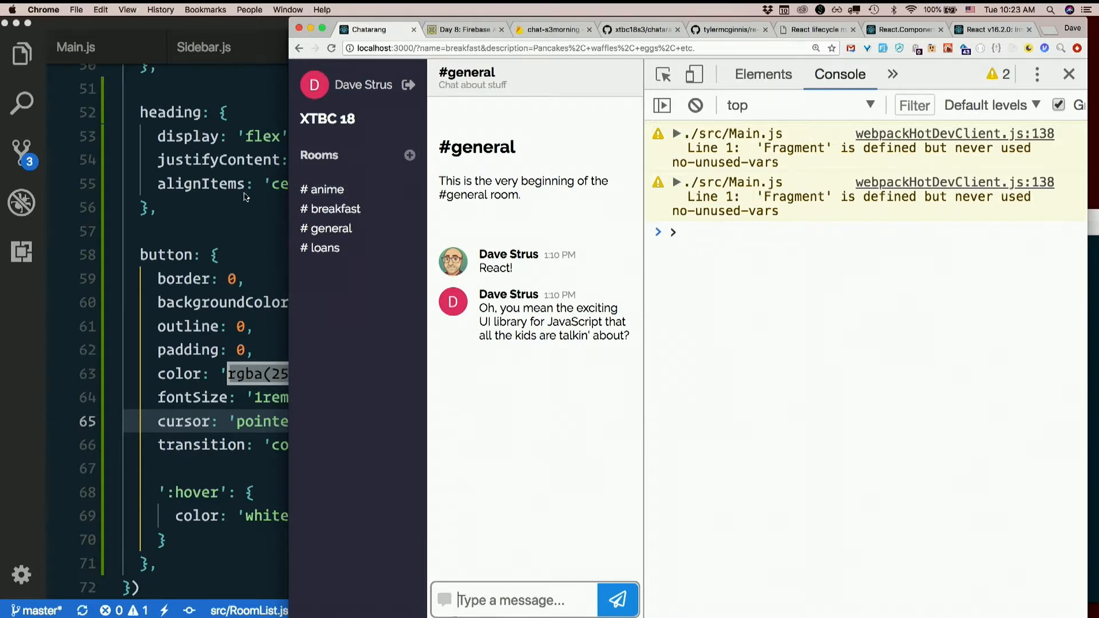
mouse_move(409, 156)
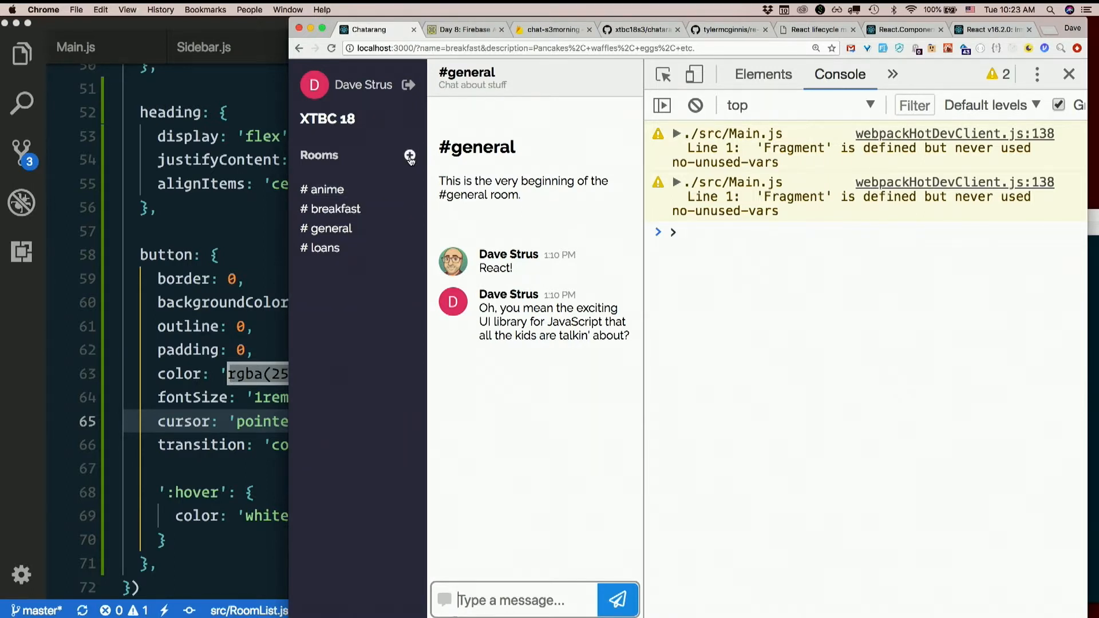
Confirm the plus icon opens the Create a room form, then return to VS Code.
left_click(410, 154)
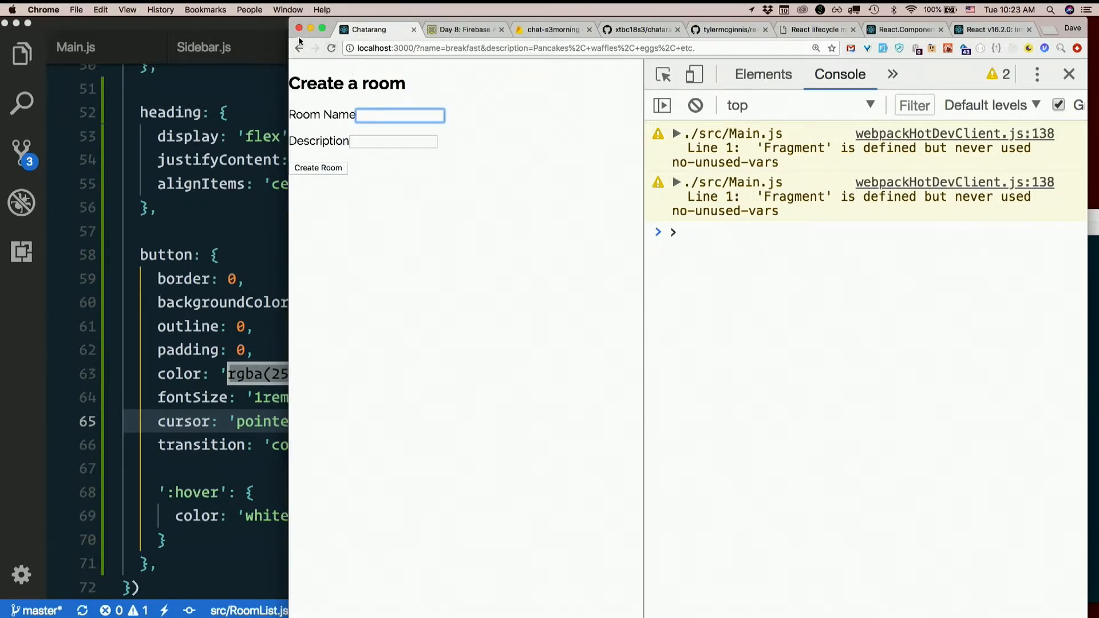
left_click(318, 167)
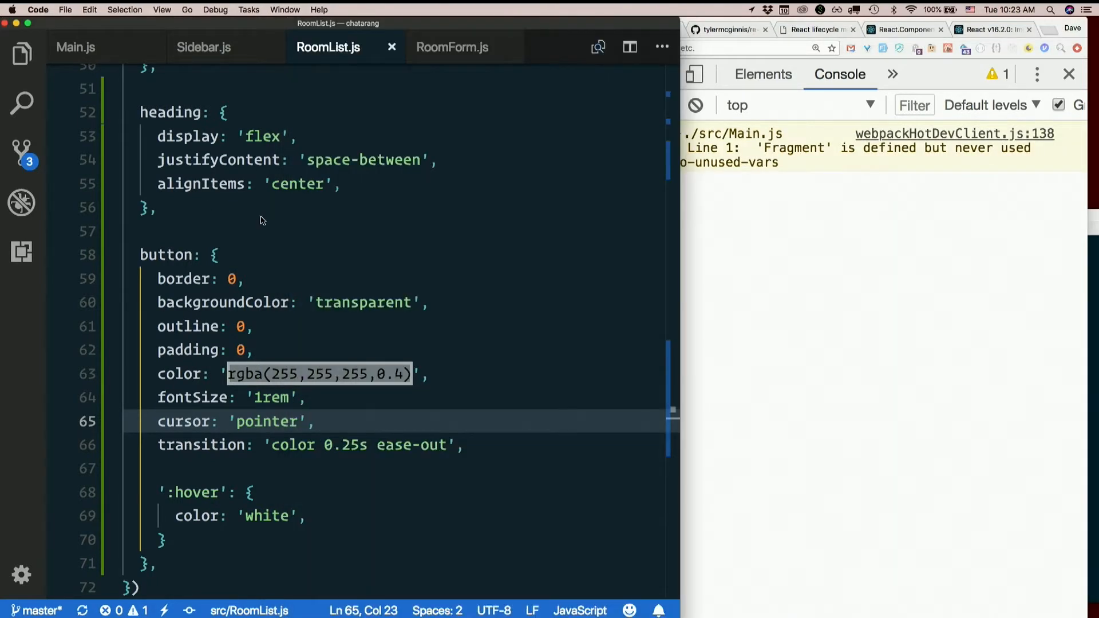
left_click(156, 208)
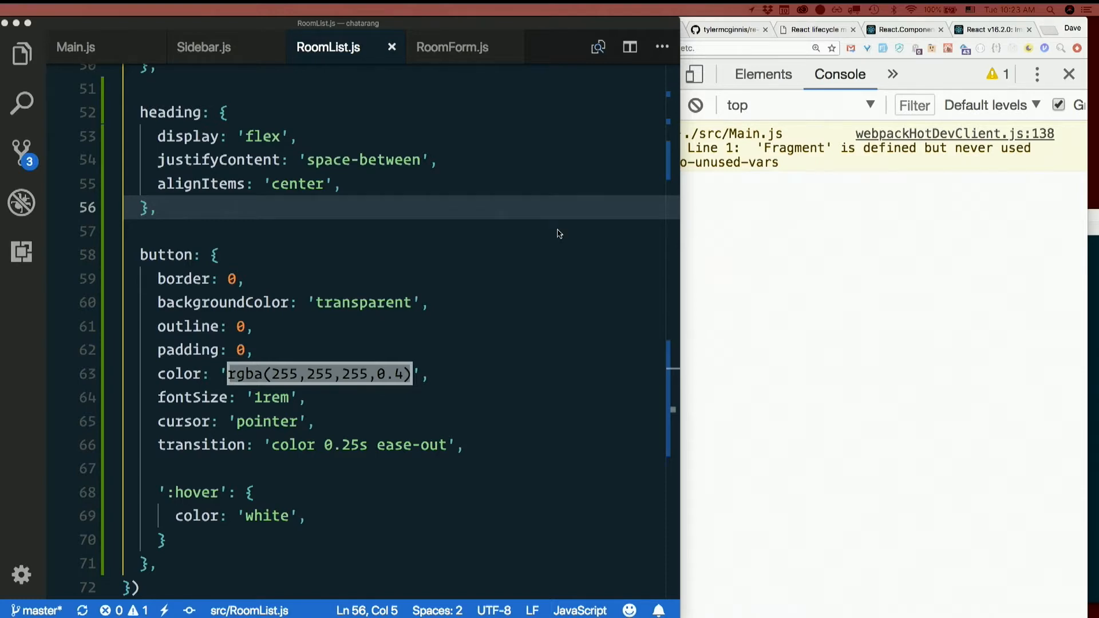
scroll("up", 3)
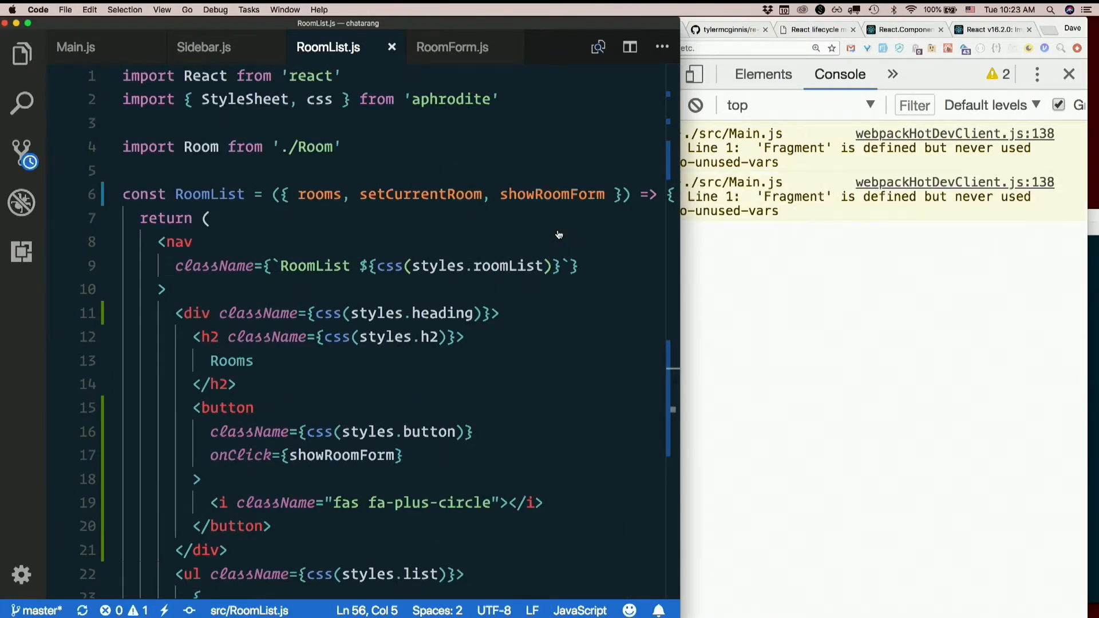
left_click(21, 153)
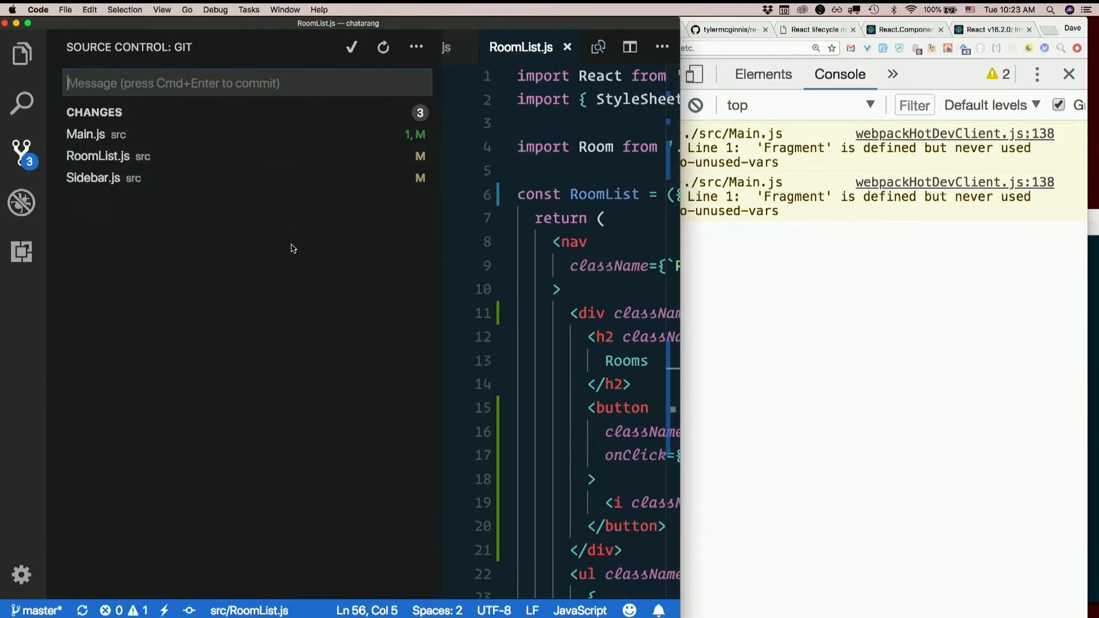
type("A")
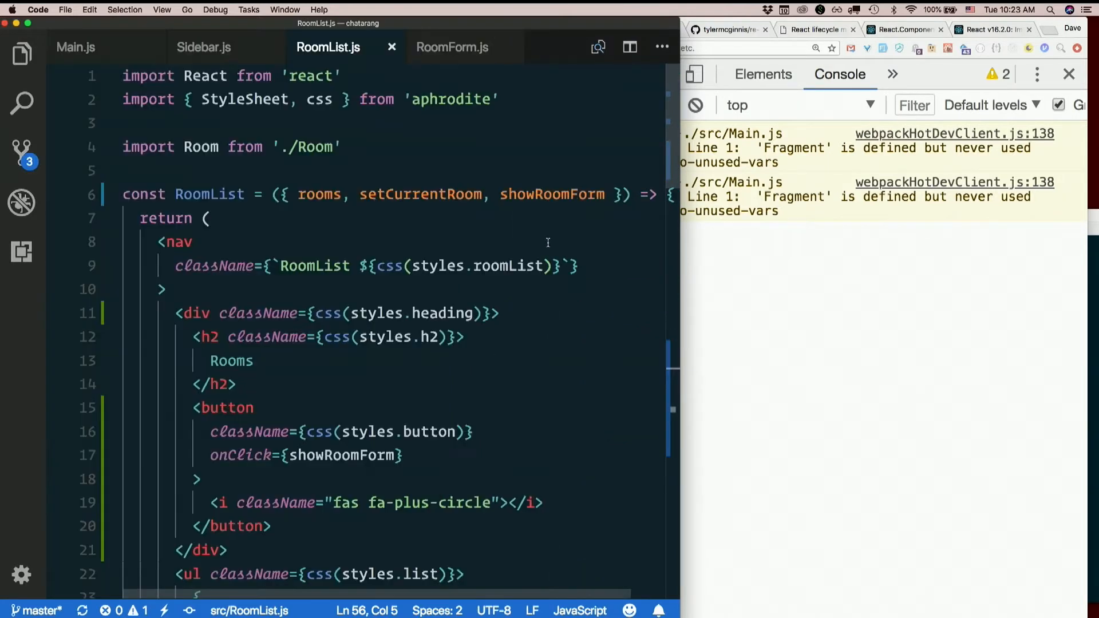
scroll("down", 3)
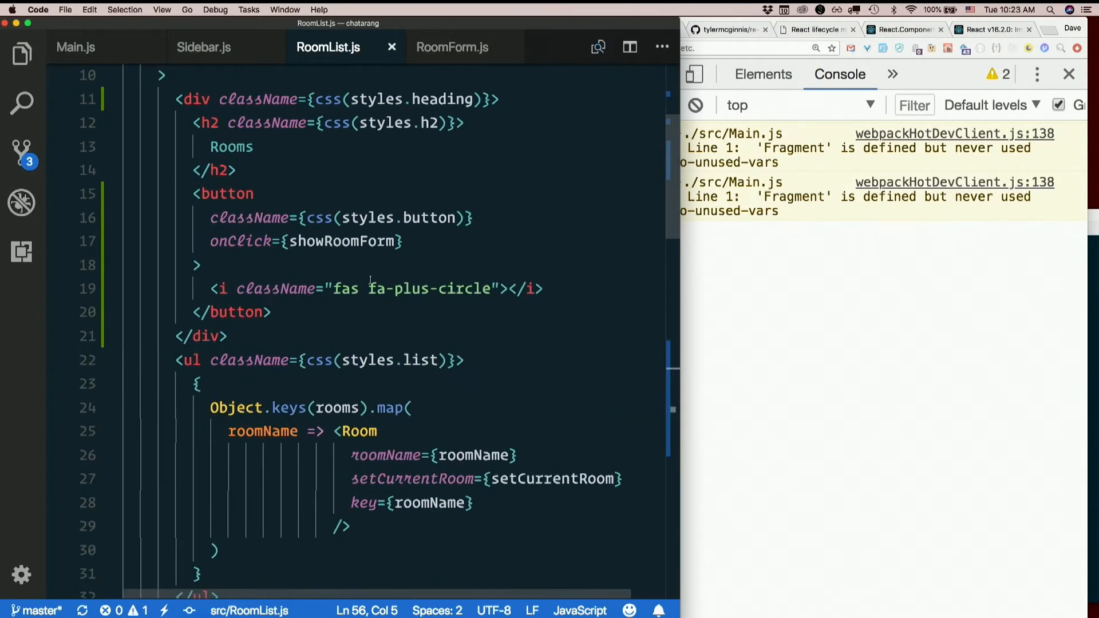
Add title="Add room" to the fa-plus-circle <i> element on line 19 and save.
left_click(524, 288)
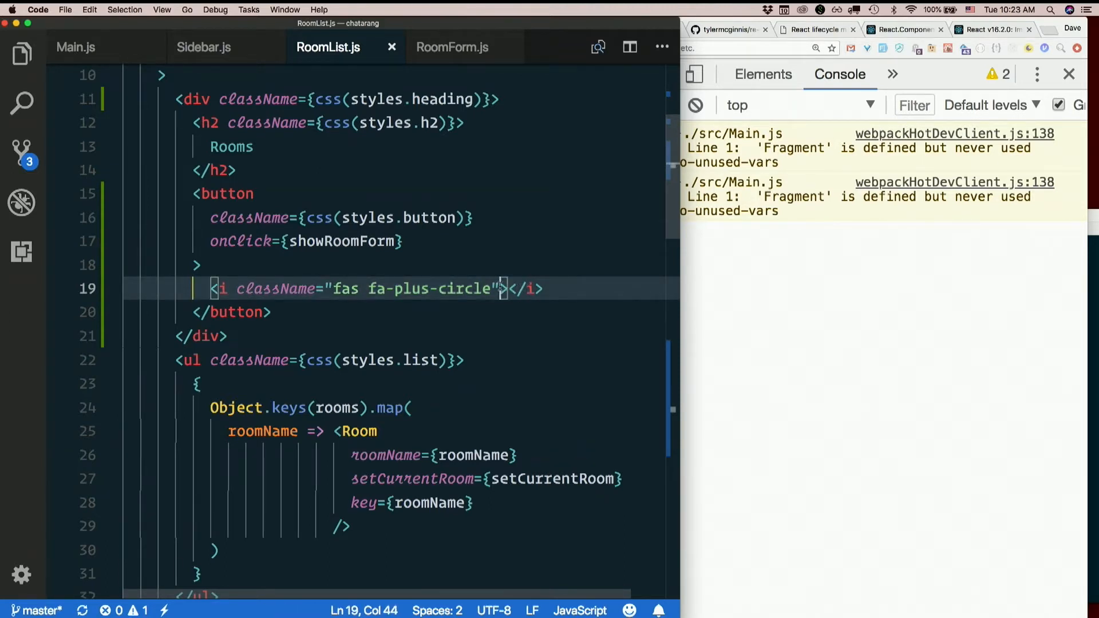
type("title=\"")
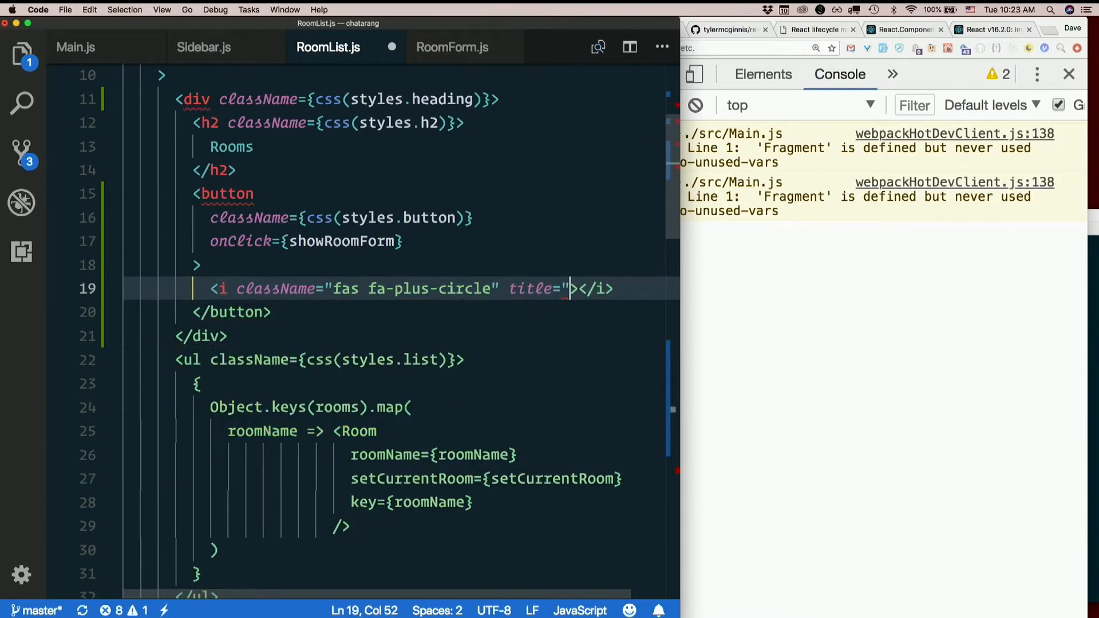
type("Add roo")
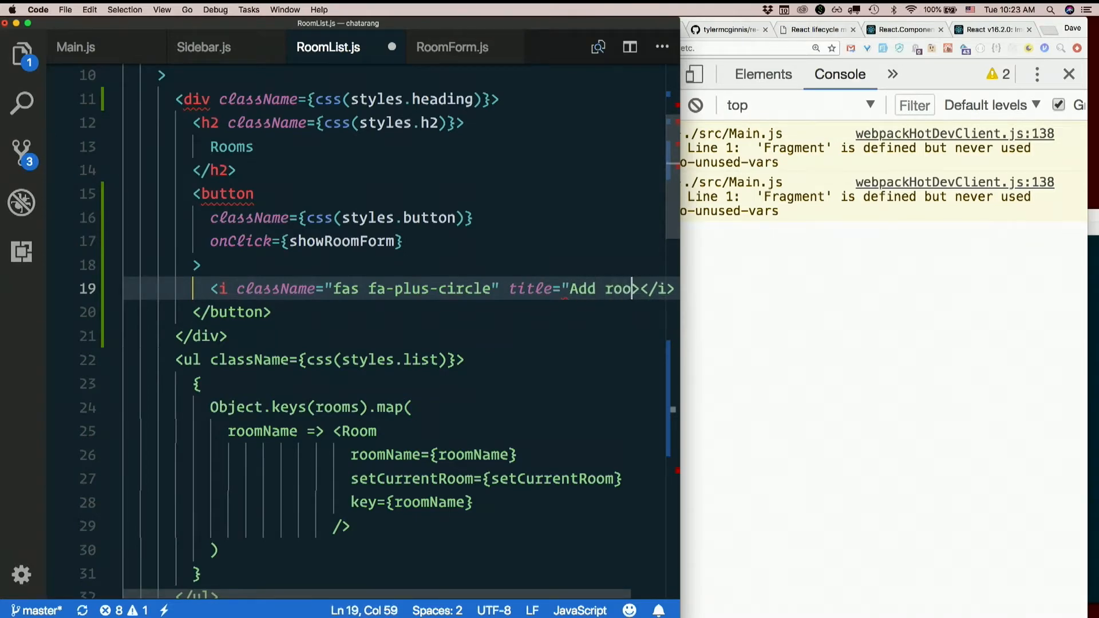
type("m\">")
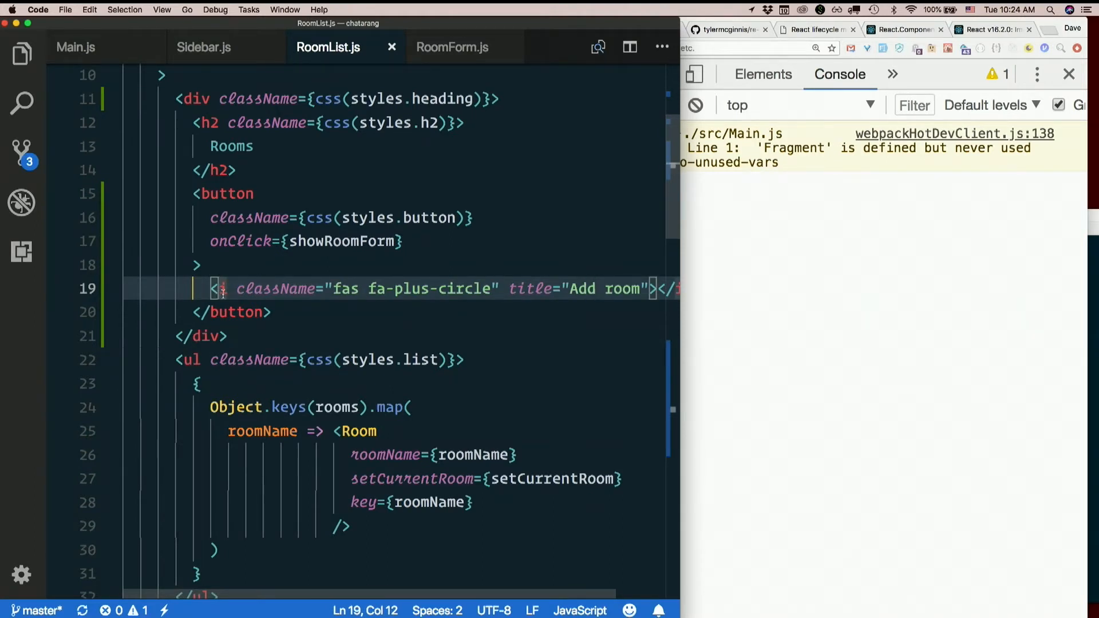
mouse_move(221, 288)
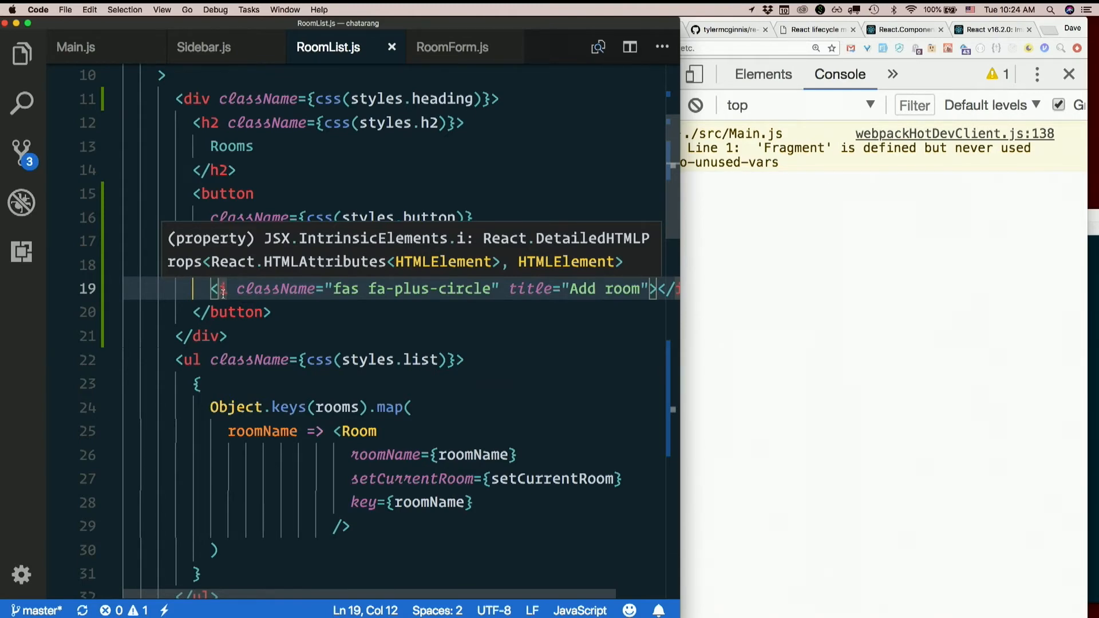
mouse_move(500, 308)
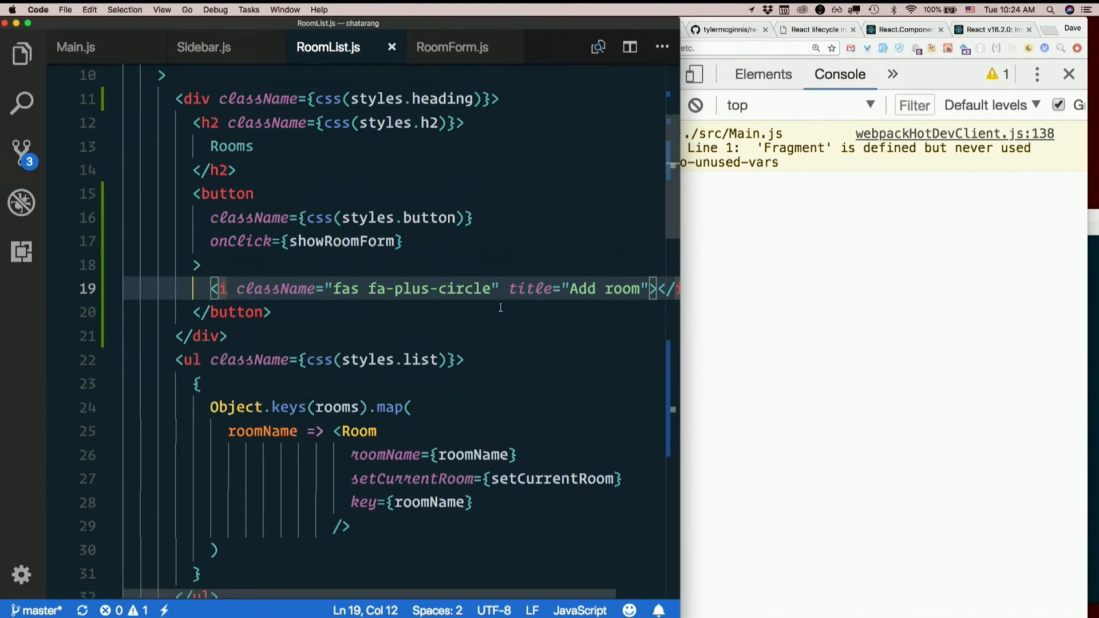
left_click(604, 288)
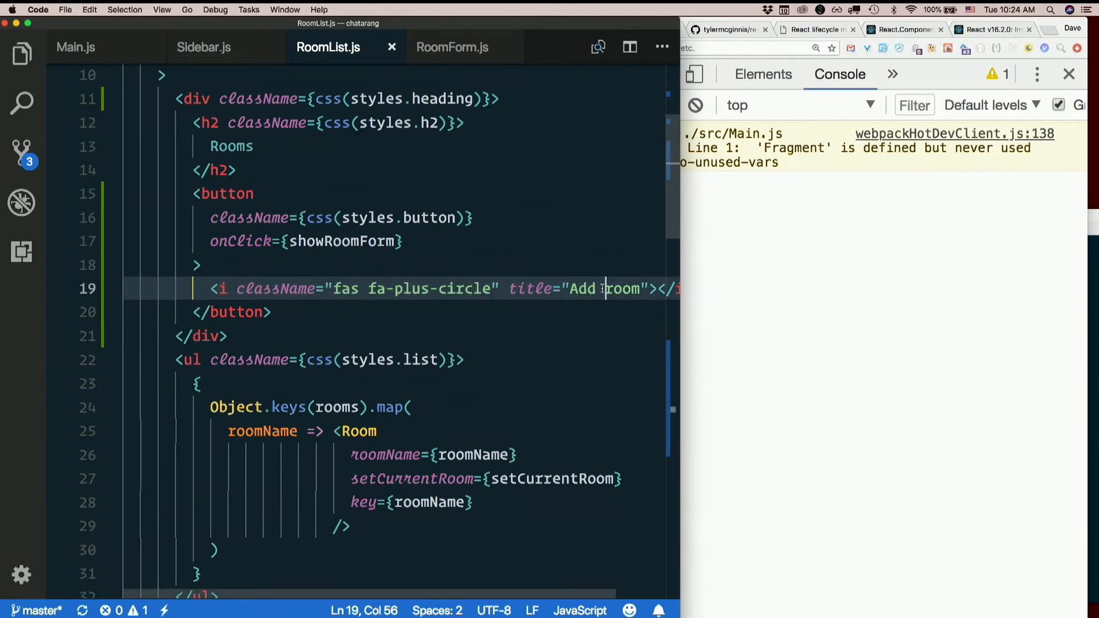
left_click(243, 289)
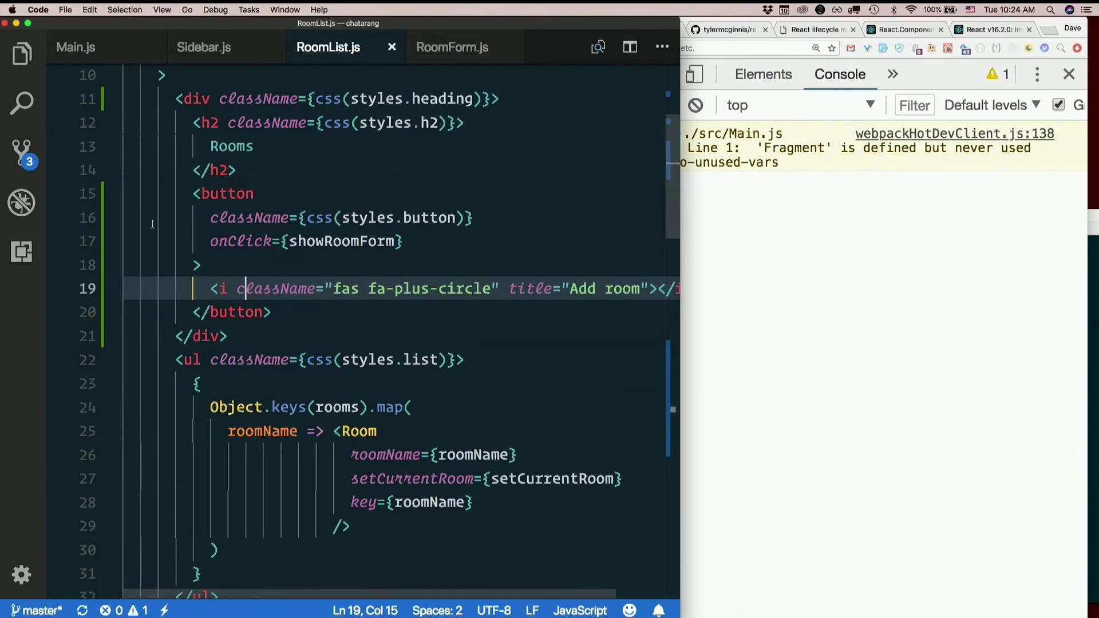
Commit the three changed files as 'Add "new room" button to the sidebar' from Source Control.
left_click(21, 149)
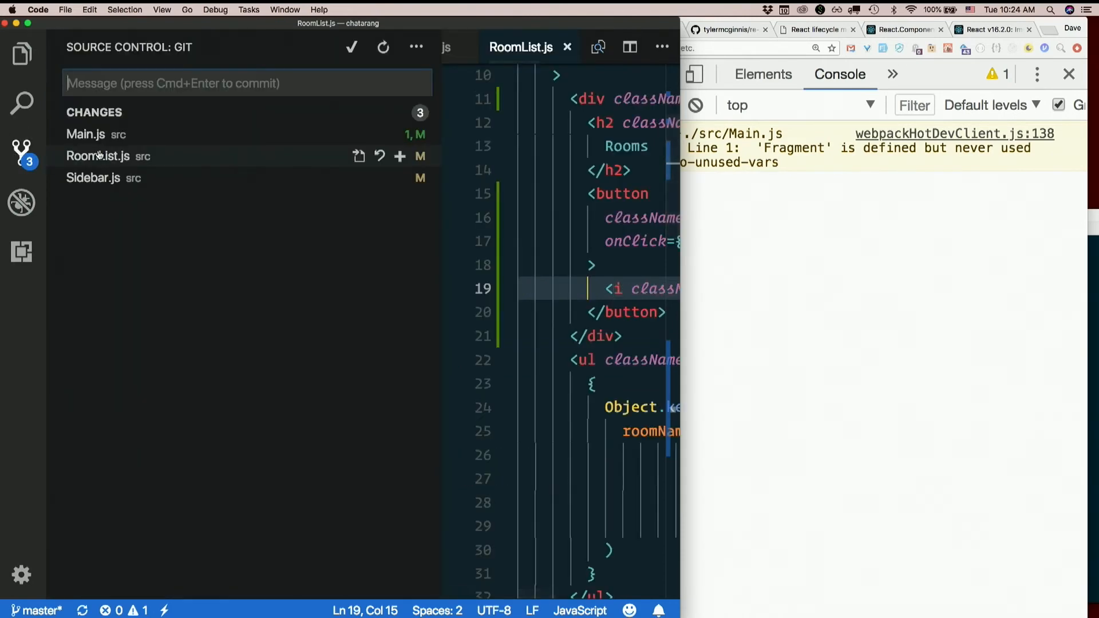
type("Add")
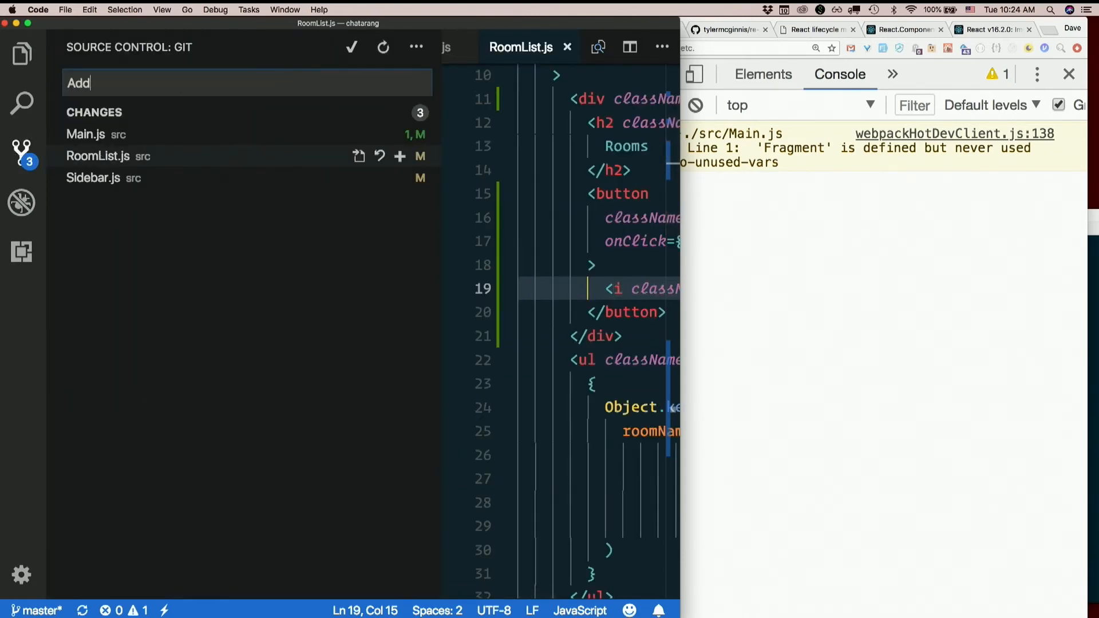
type("\"")
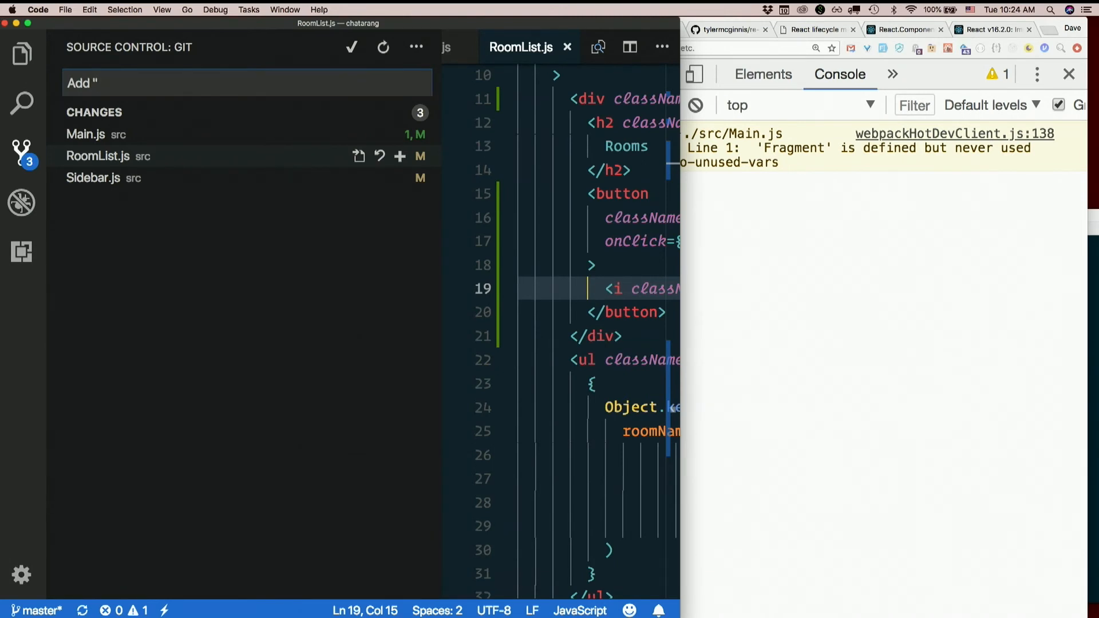
type("add room\" button t")
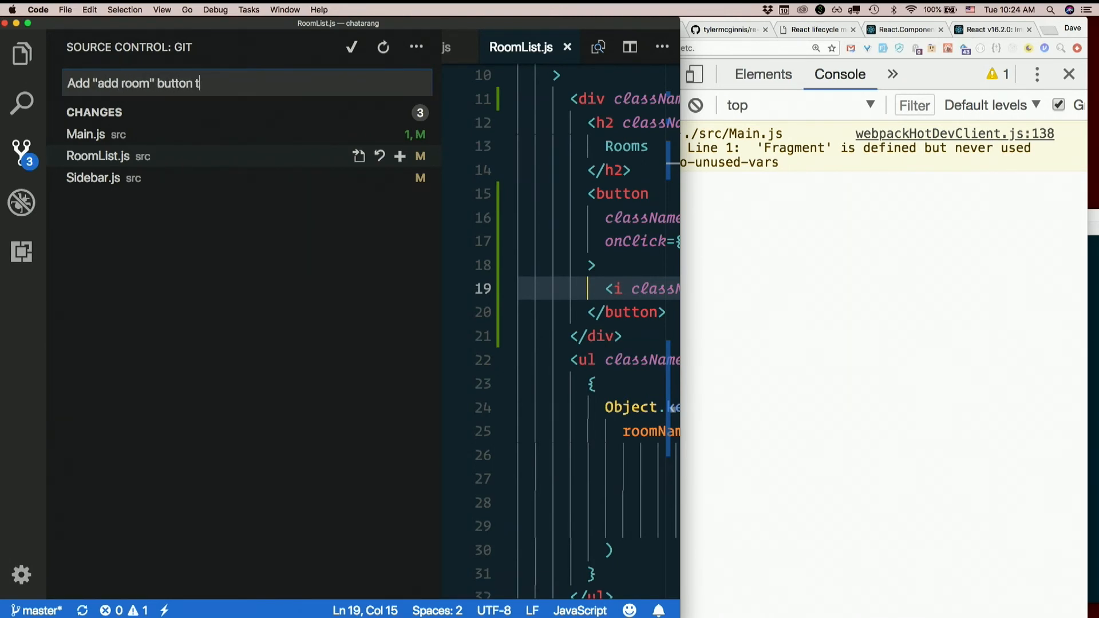
type("o the sidebar")
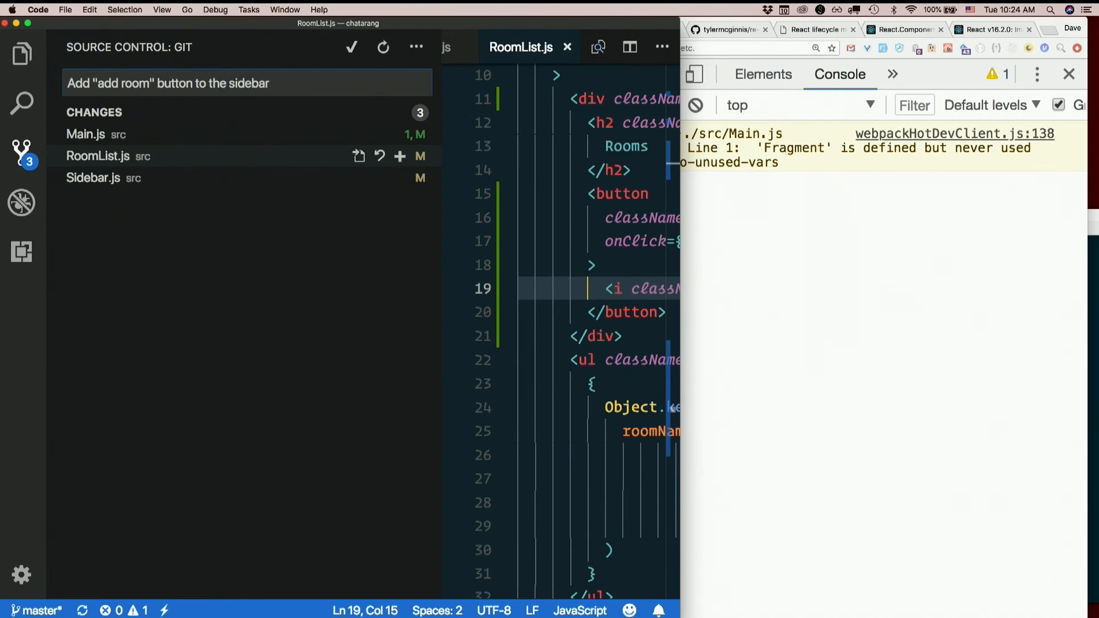
mouse_move(22, 103)
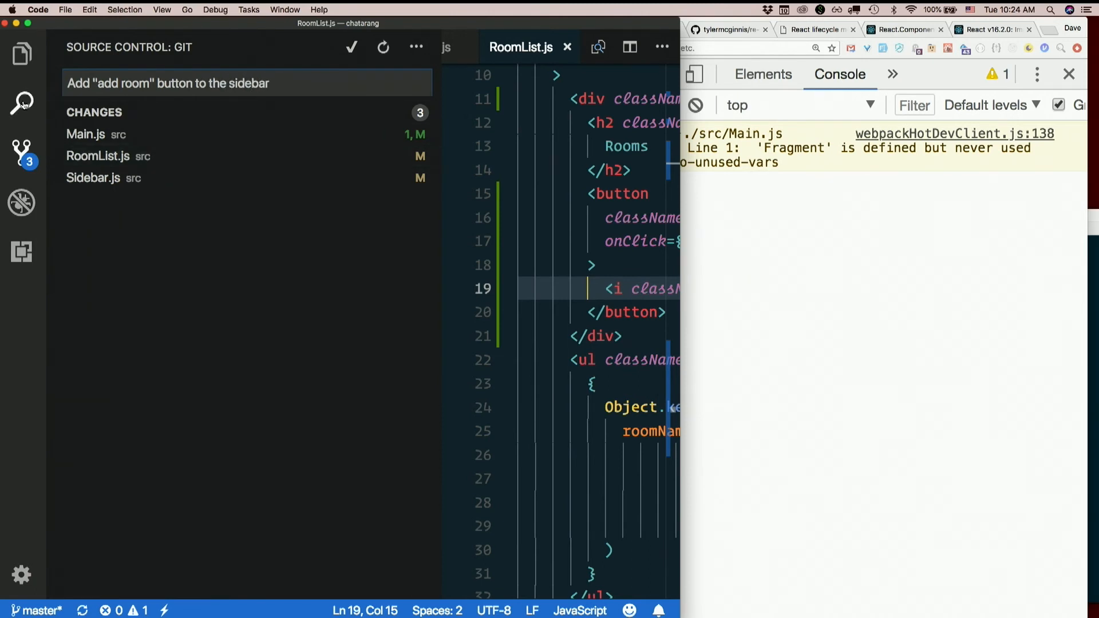
type("new")
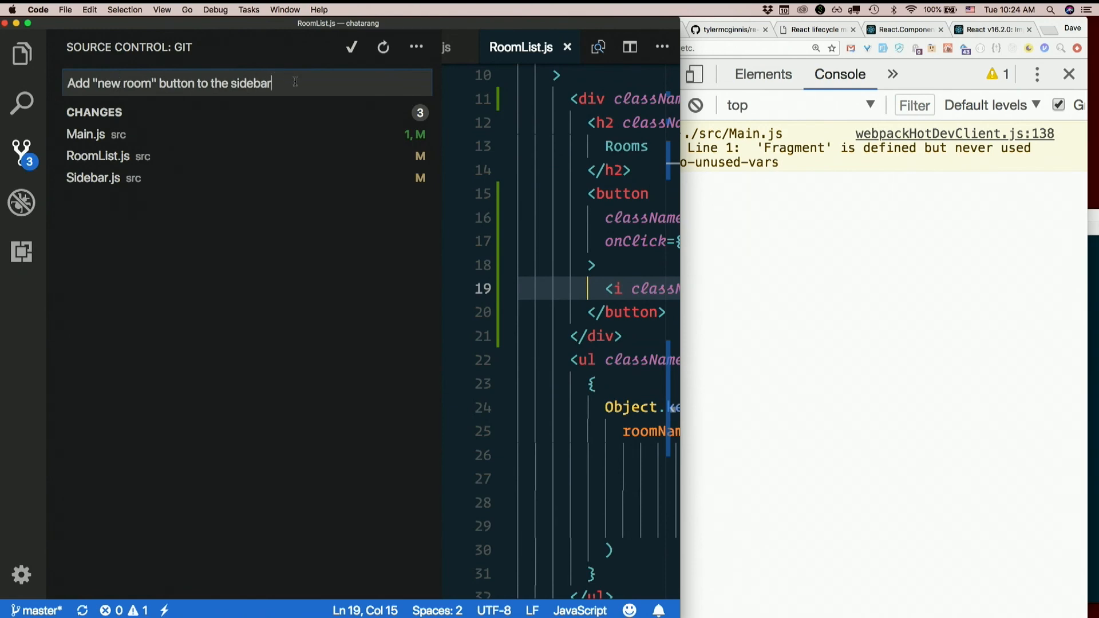
left_click(415, 46)
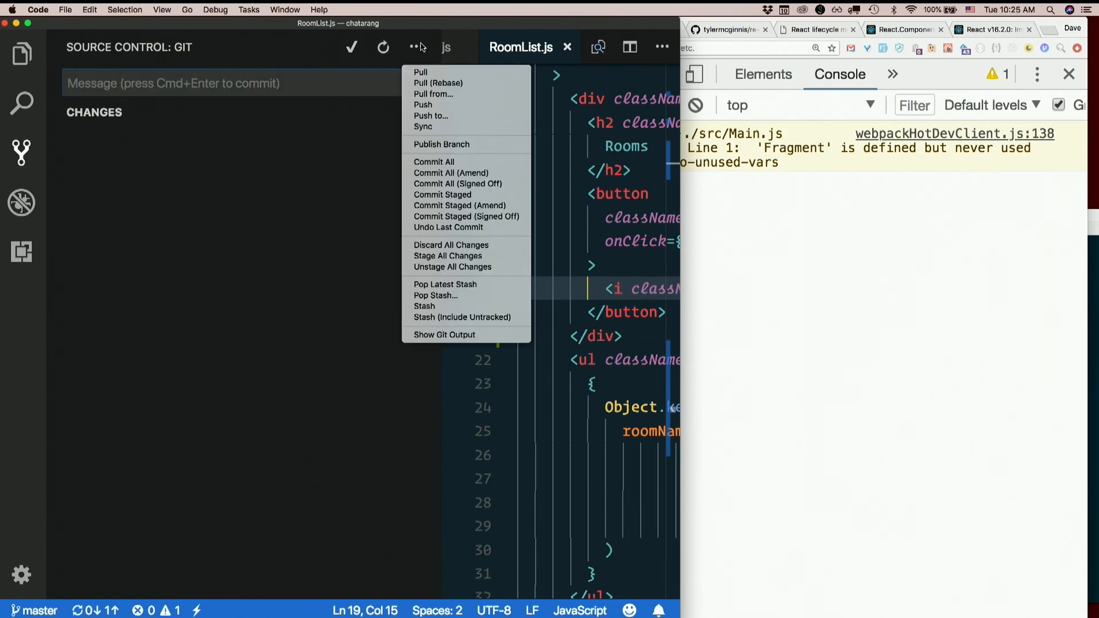